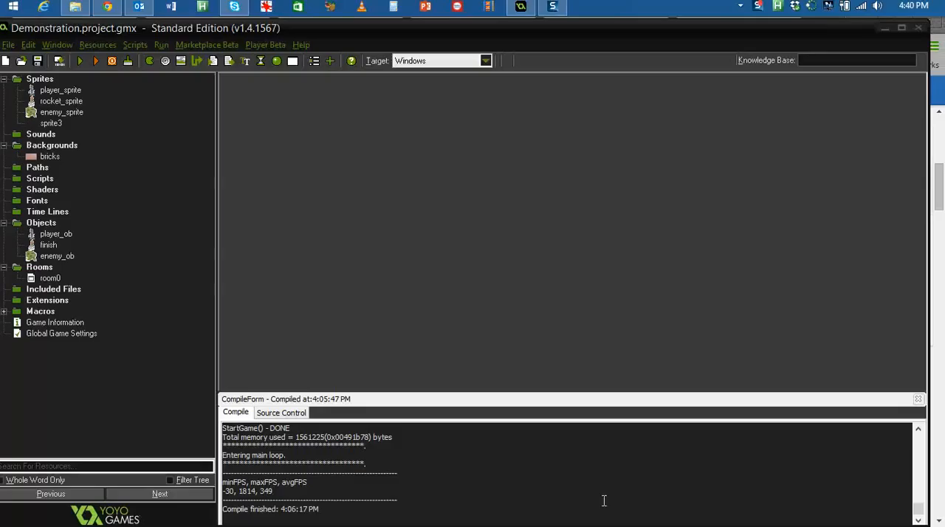
{"action": "mouse_move", "coordinate": [427, 447]}
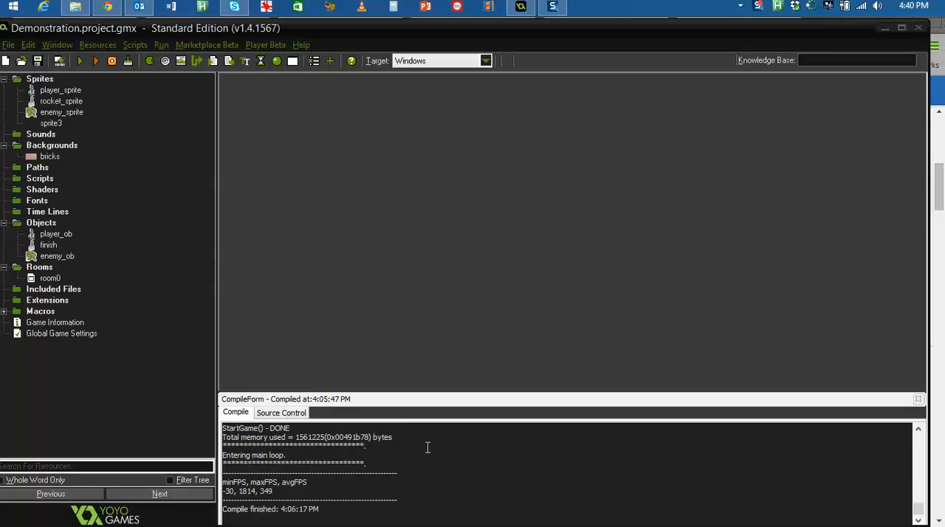
{"action": "mouse_move", "coordinate": [337, 160]}
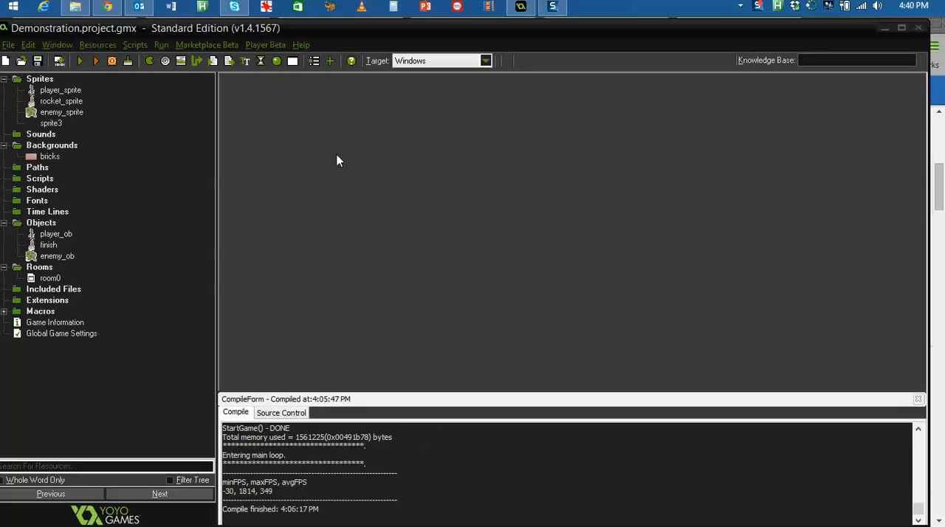
{"action": "mouse_move", "coordinate": [58, 195]}
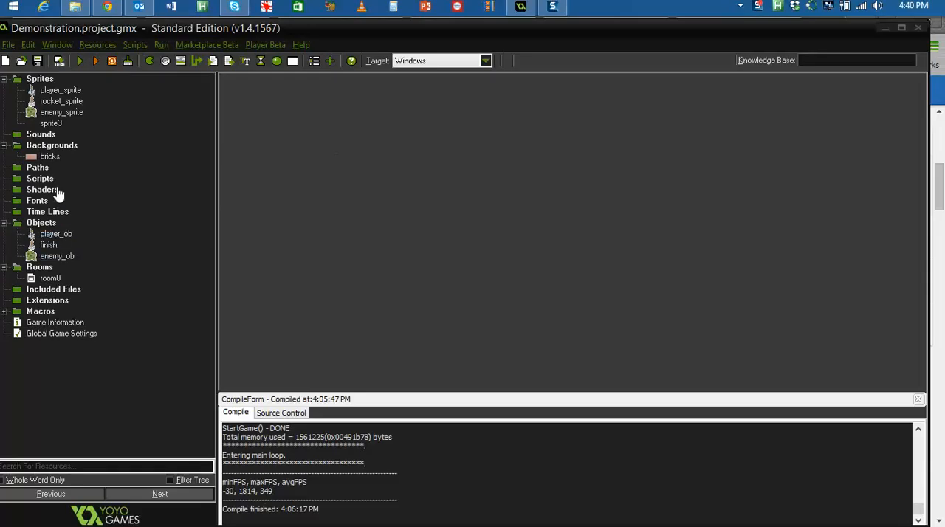
- Create a new sprite and begin naming it spr_wall
{"action": "right_click", "coordinate": [40, 78]}
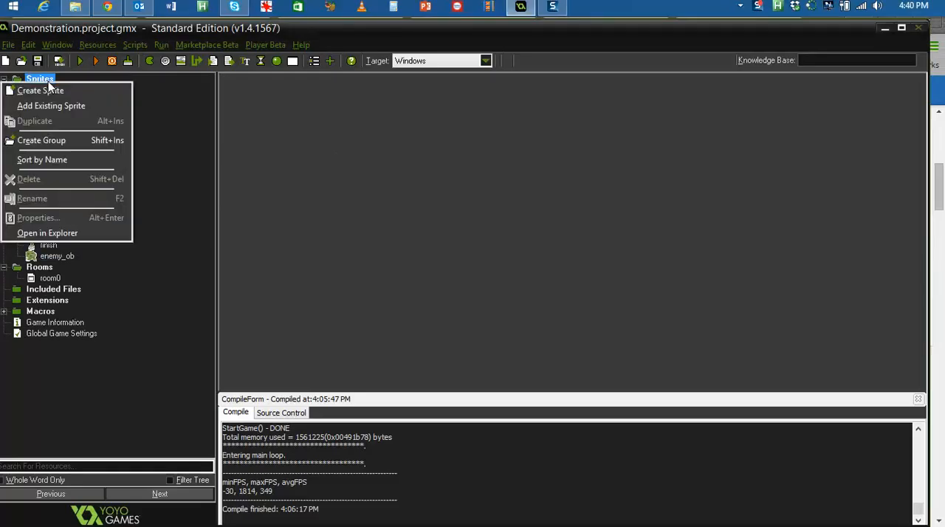
{"action": "left_click", "coordinate": [39, 90]}
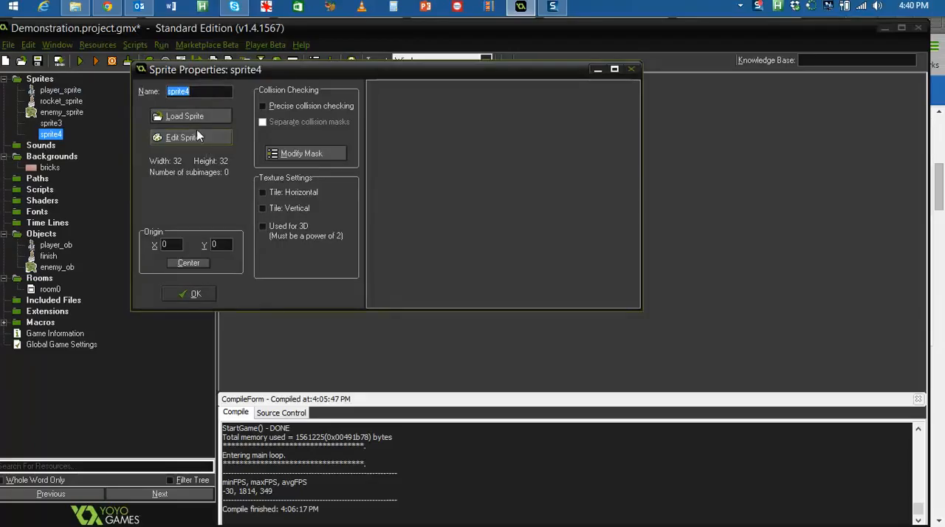
{"action": "mouse_move", "coordinate": [199, 91]}
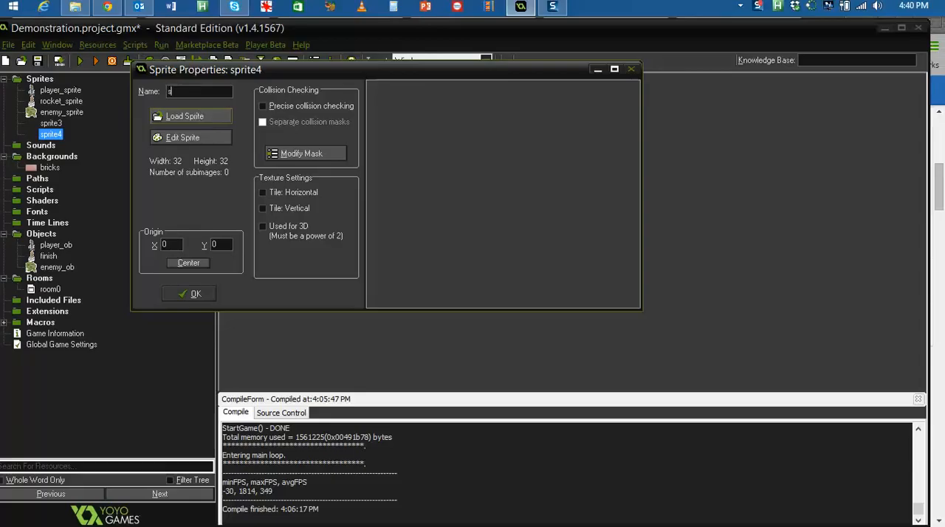
{"action": "type", "text": "spr_wall"}
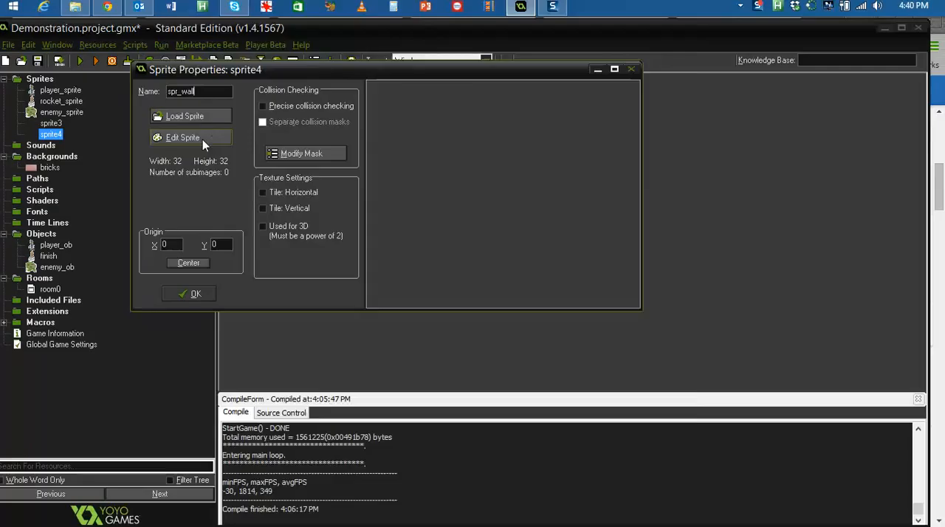
- Give spr_wall a single new blank 10 by 10 image in the Sprite Editor
{"action": "left_click", "coordinate": [183, 138]}
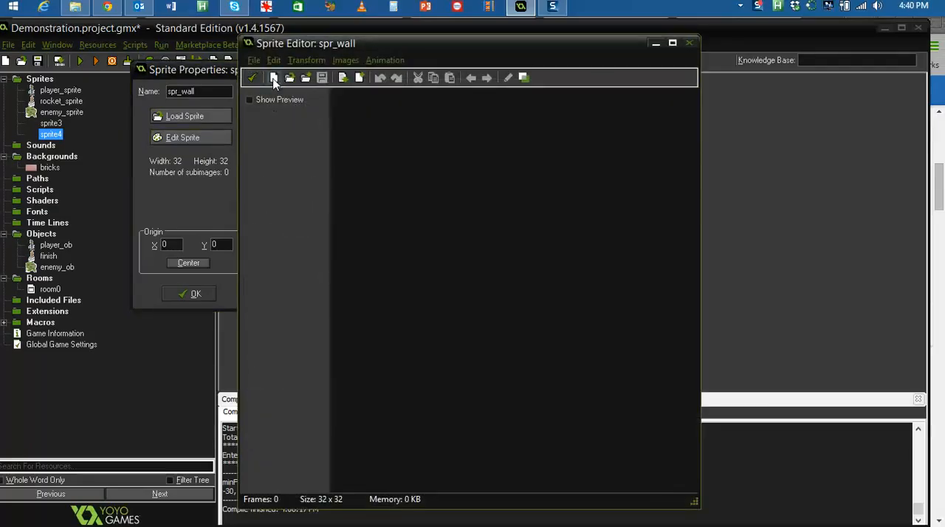
{"action": "left_click", "coordinate": [273, 76]}
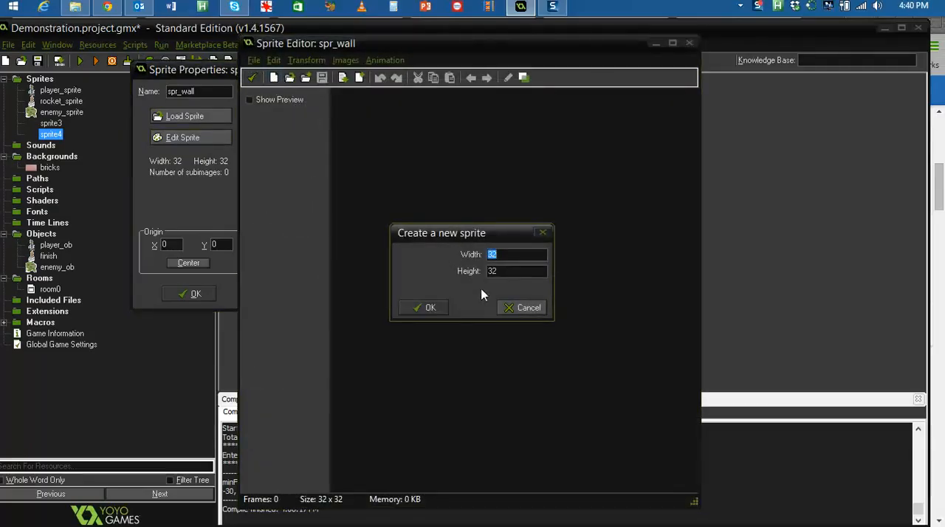
{"action": "type", "text": "10"}
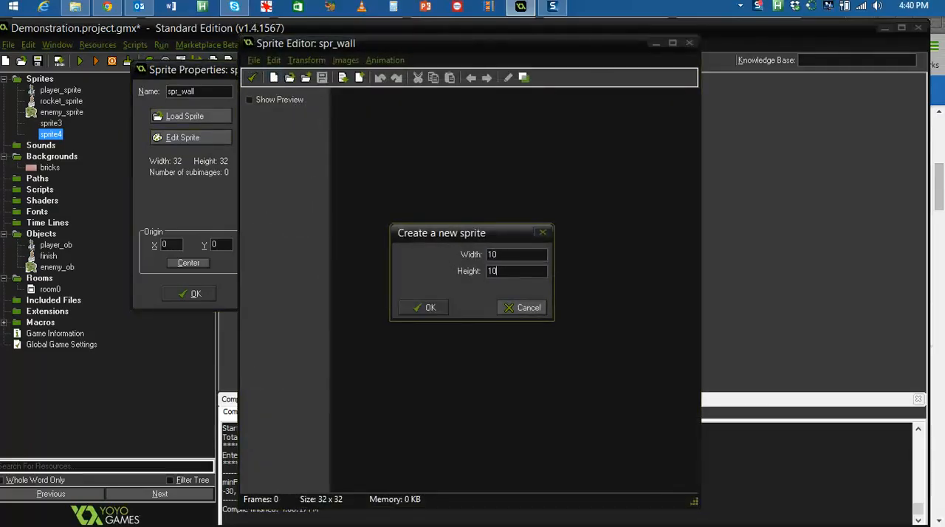
{"action": "left_click", "coordinate": [425, 307]}
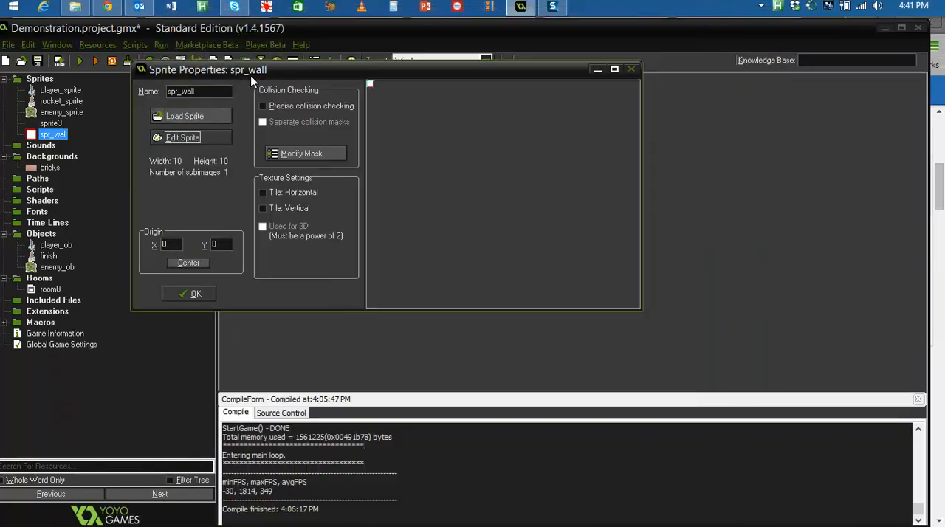
- Save spr_wall and confirm a new solid, invisible wall object3 using it
{"action": "left_click", "coordinate": [194, 293]}
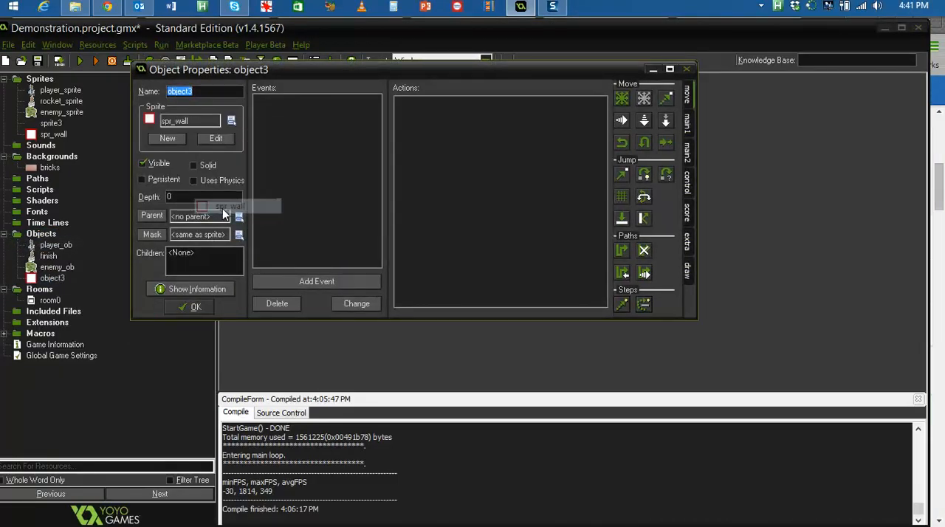
{"action": "left_click", "coordinate": [194, 165]}
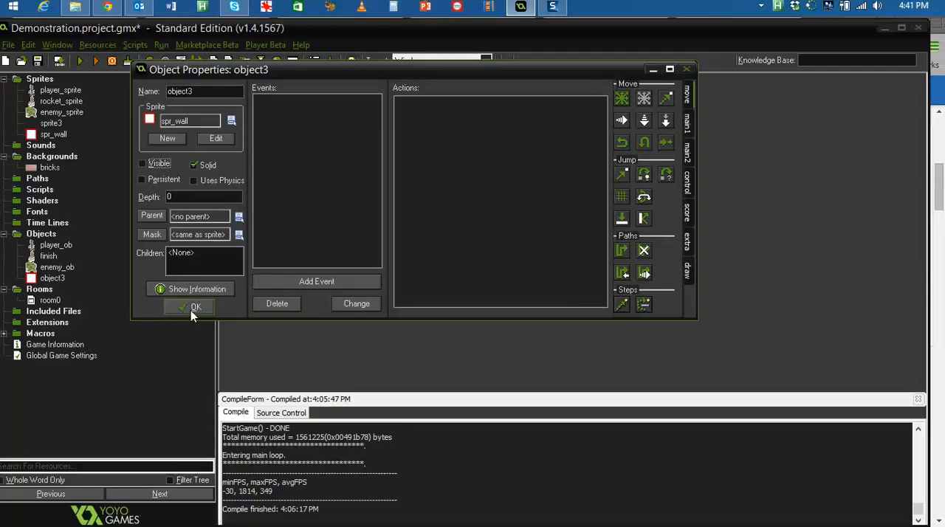
{"action": "left_click", "coordinate": [189, 307]}
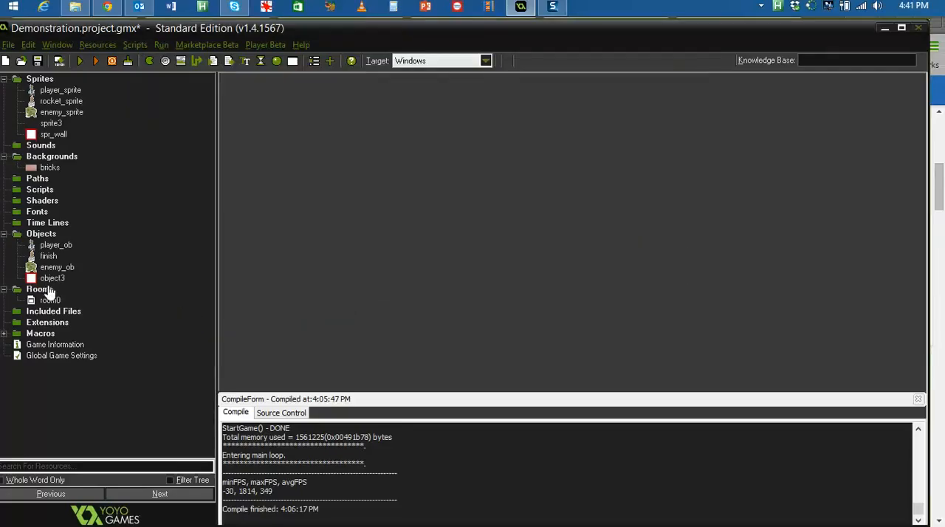
- Open room0 maximized in the room editor with object3 chosen for placement
{"action": "left_click", "coordinate": [40, 289]}
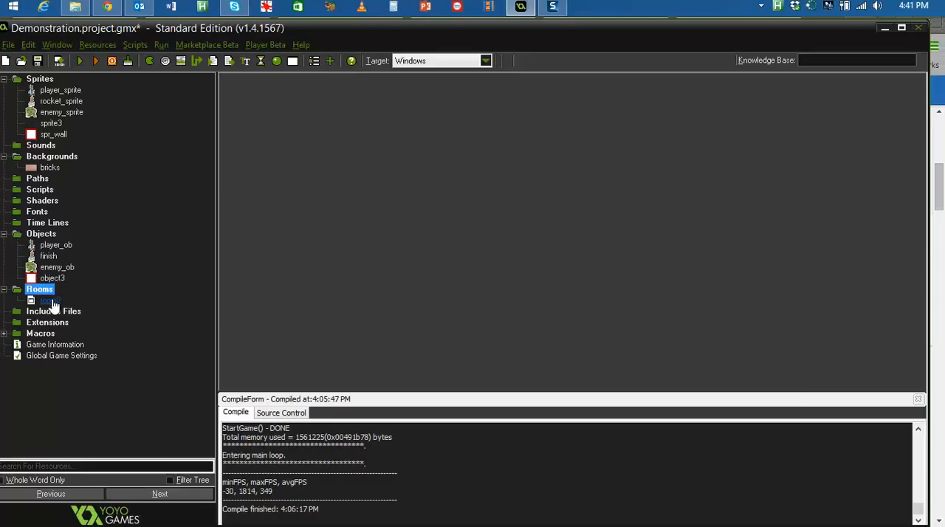
{"action": "double_click", "coordinate": [49, 300]}
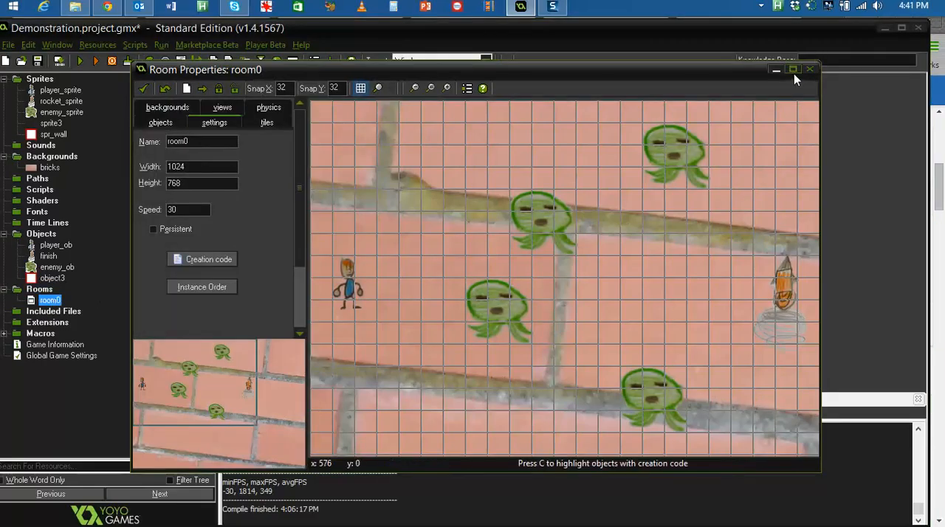
{"action": "left_click", "coordinate": [792, 69]}
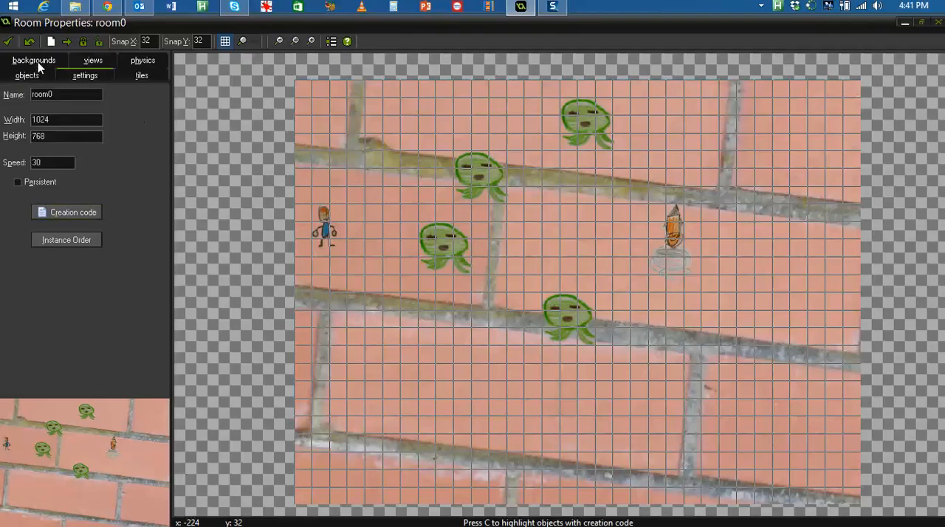
{"action": "left_click", "coordinate": [26, 73]}
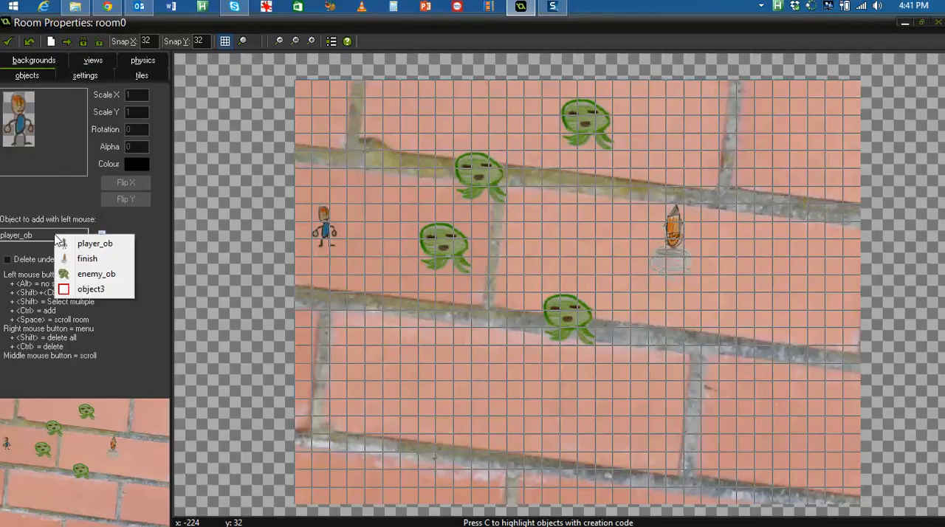
{"action": "left_click", "coordinate": [92, 290]}
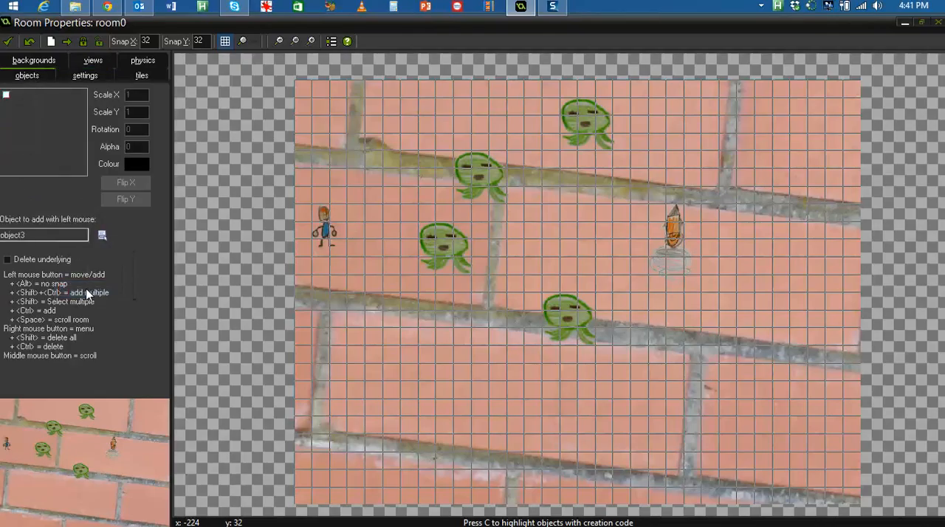
{"action": "mouse_move", "coordinate": [310, 495]}
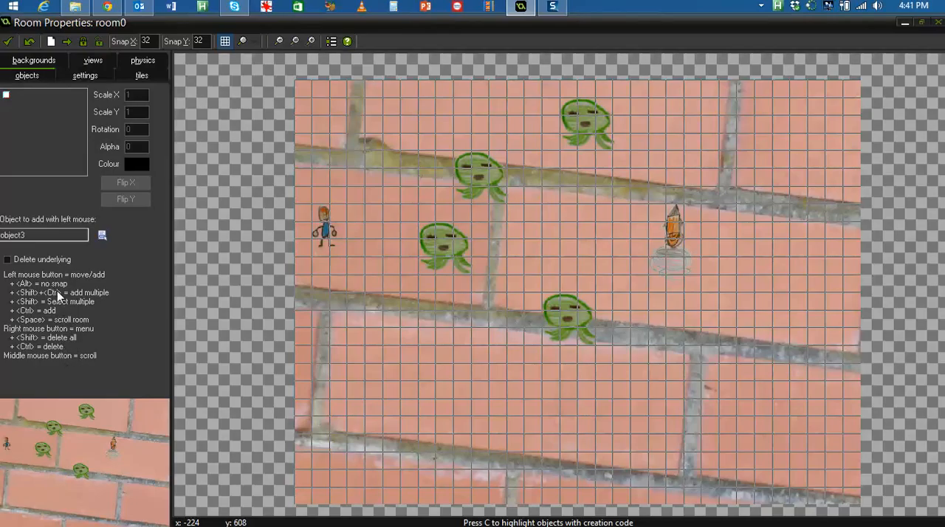
{"action": "mouse_move", "coordinate": [265, 417]}
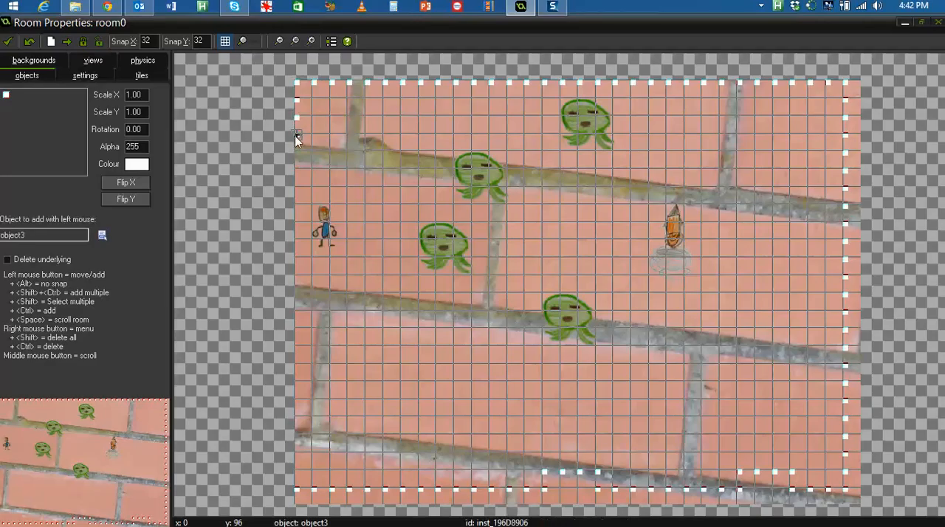
{"action": "mouse_move", "coordinate": [298, 280]}
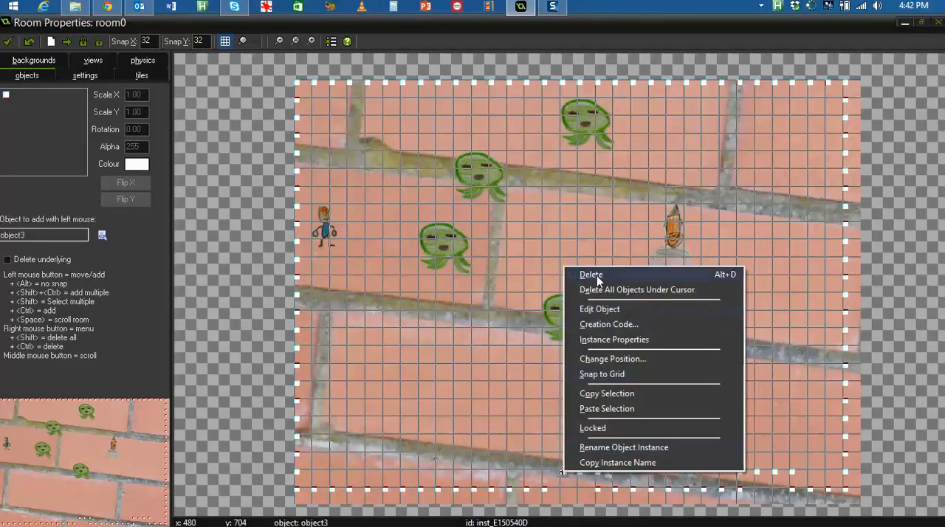
- Adjust wall instances lining room0's edges, removing an extra one
{"action": "left_click", "coordinate": [591, 274]}
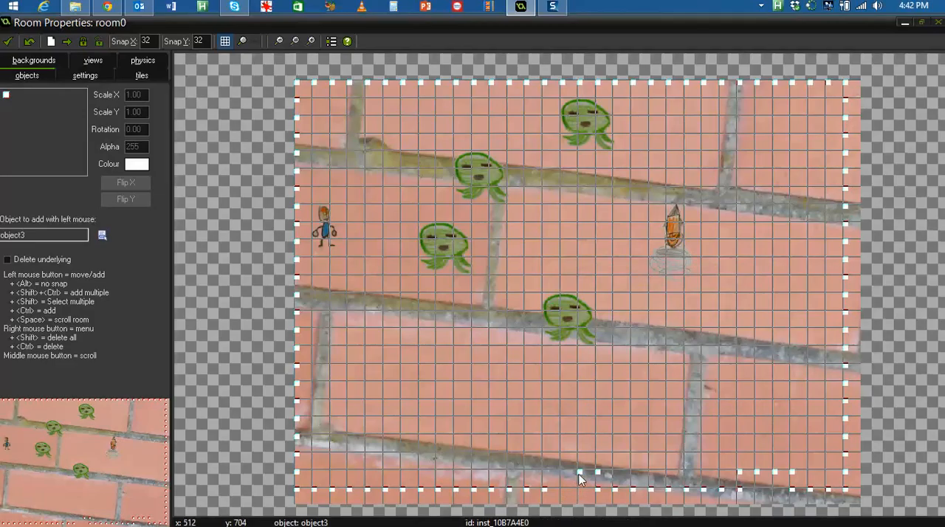
{"action": "mouse_move", "coordinate": [600, 472]}
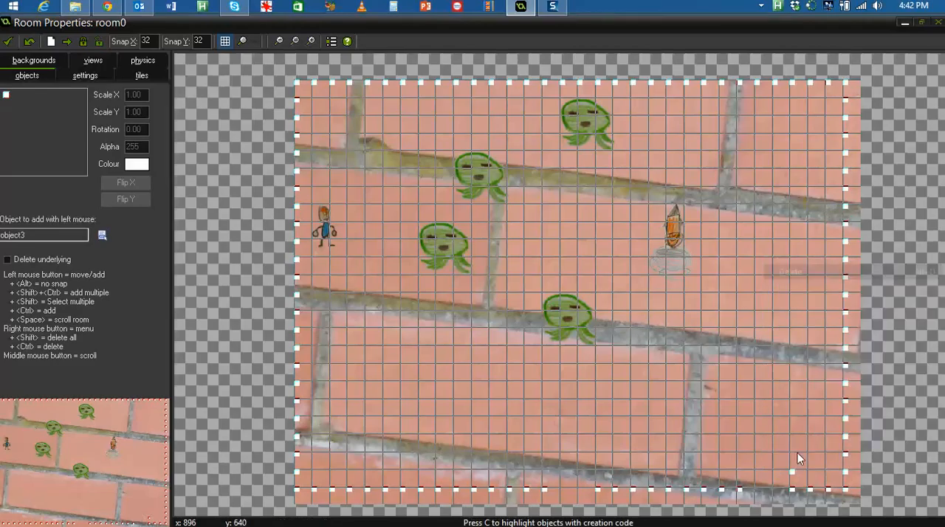
{"action": "right_click", "coordinate": [795, 472]}
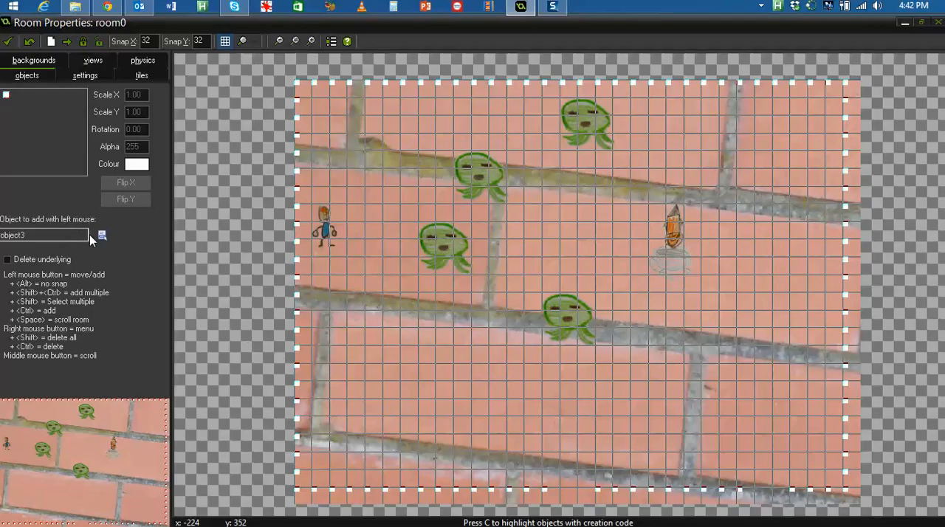
{"action": "mouse_move", "coordinate": [361, 520]}
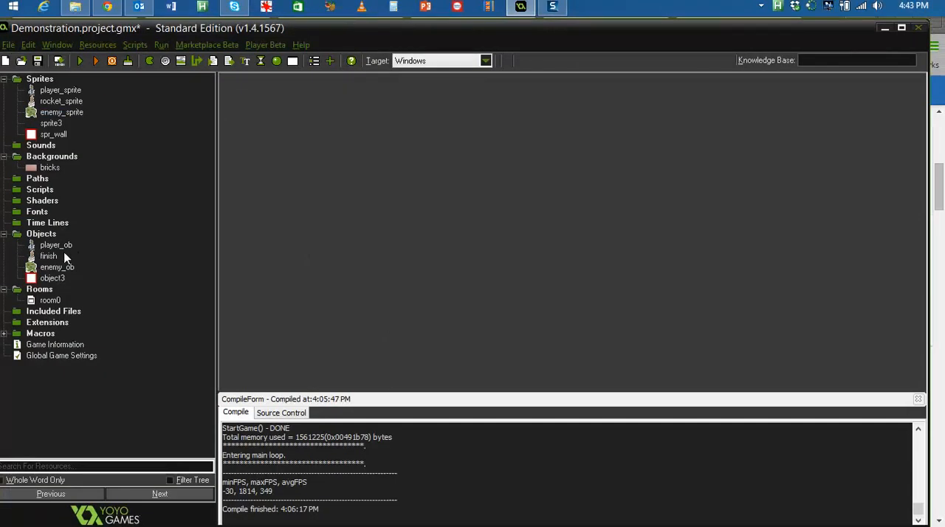
- Add to player_ob a collision event with object3 that bounces against solid objects
{"action": "double_click", "coordinate": [57, 245]}
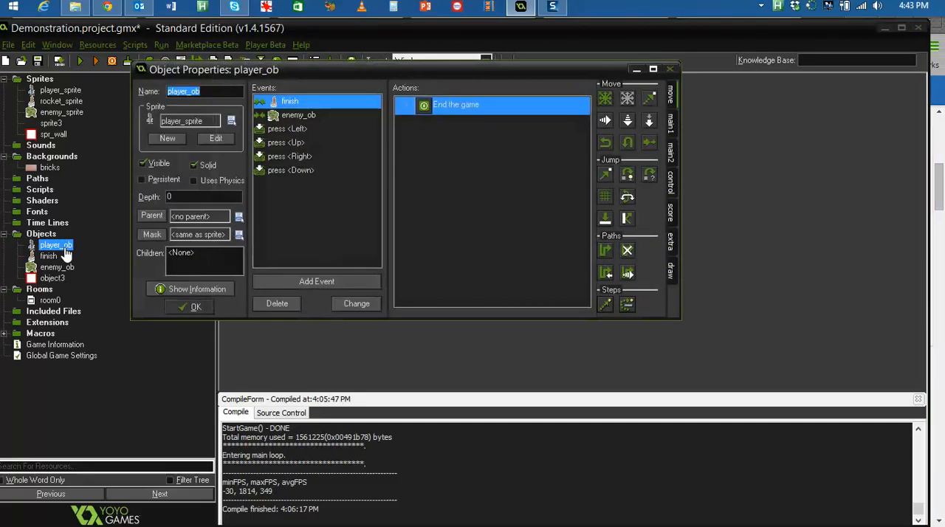
{"action": "left_click", "coordinate": [316, 281]}
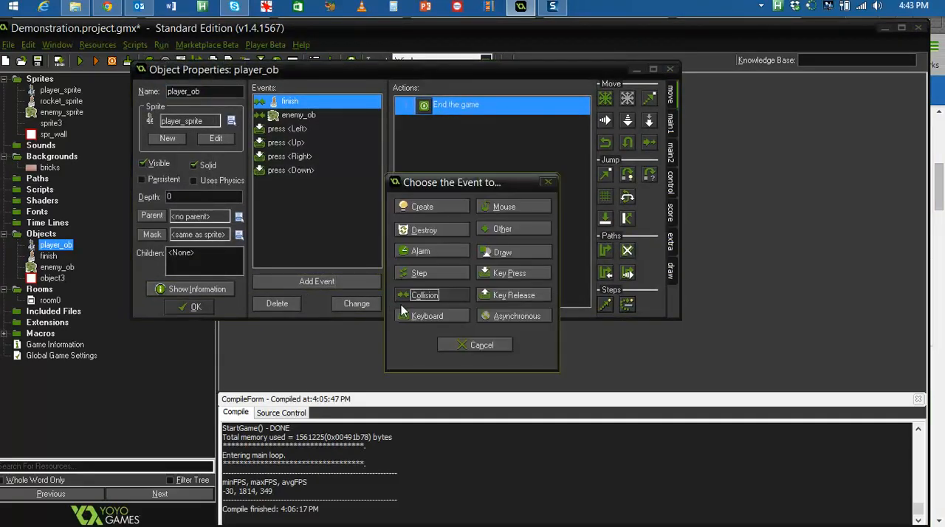
{"action": "left_click", "coordinate": [425, 295]}
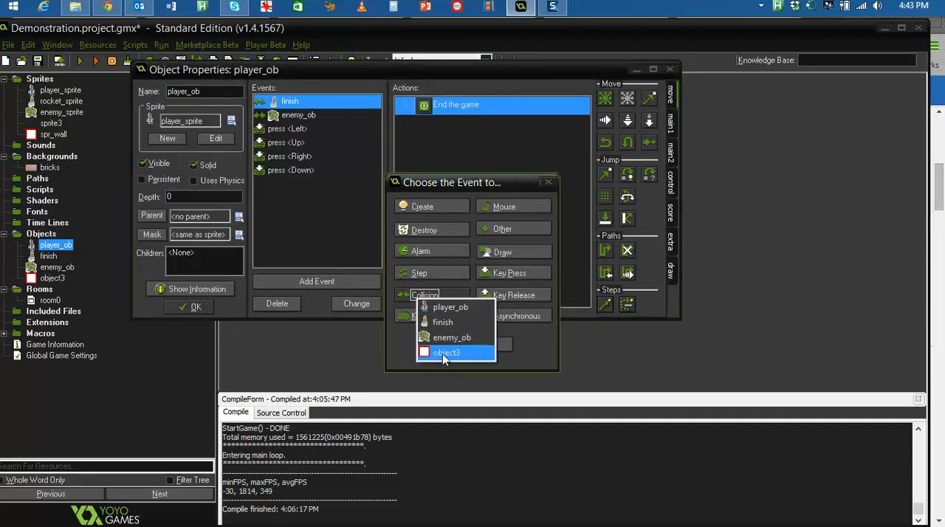
{"action": "left_click", "coordinate": [446, 351]}
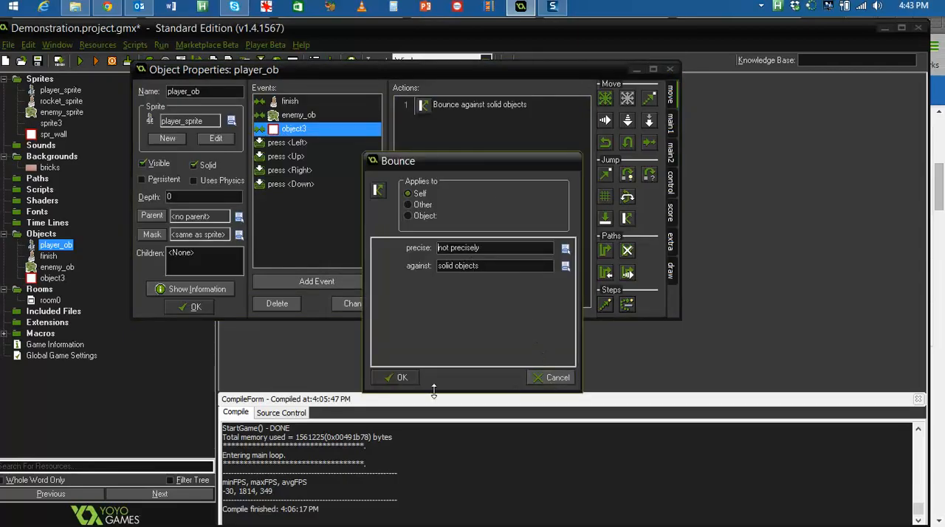
{"action": "left_click", "coordinate": [401, 377]}
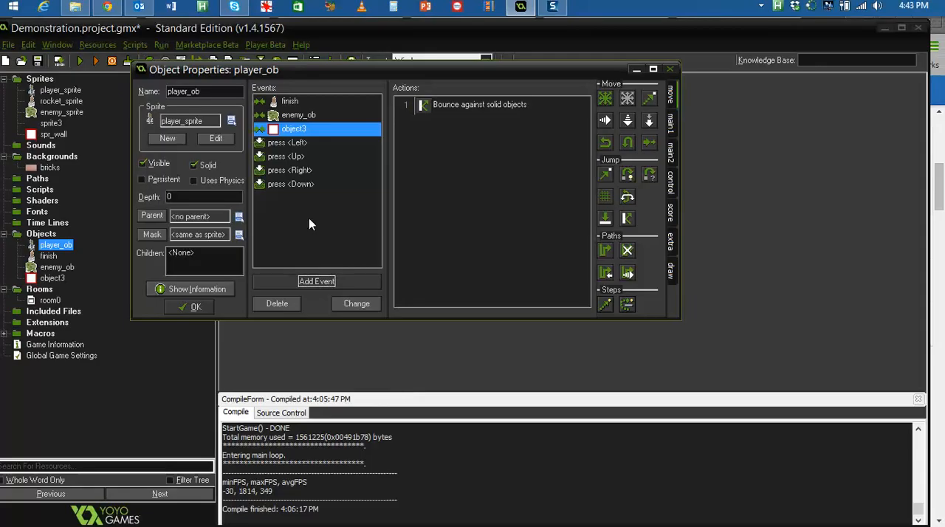
{"action": "left_click", "coordinate": [298, 115]}
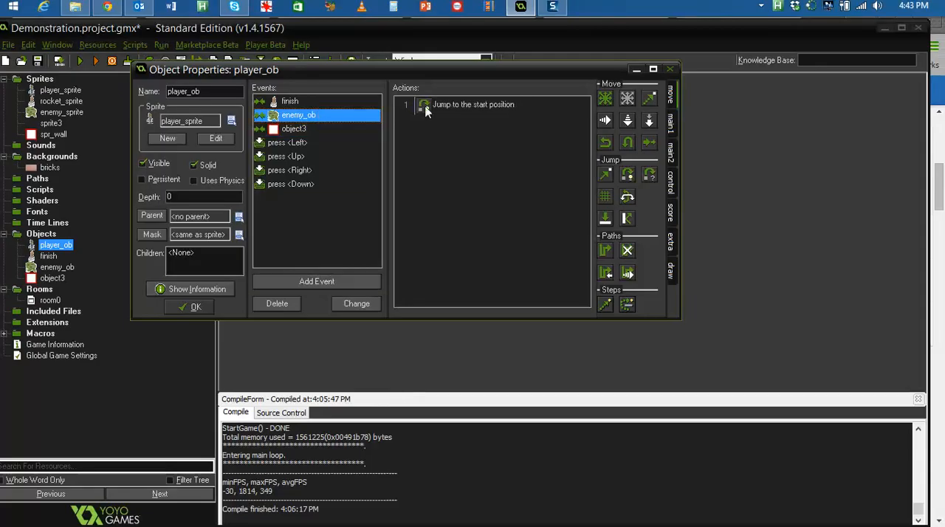
{"action": "mouse_move", "coordinate": [652, 183]}
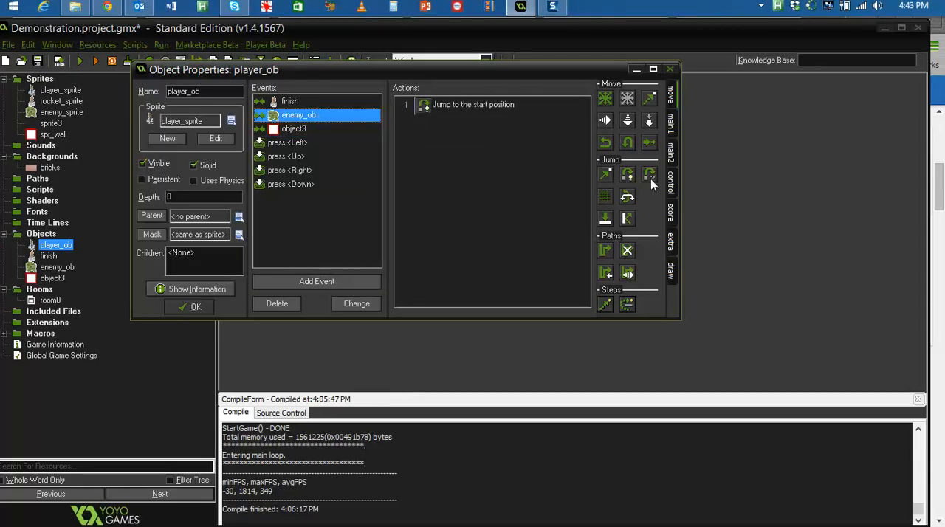
{"action": "mouse_move", "coordinate": [649, 174]}
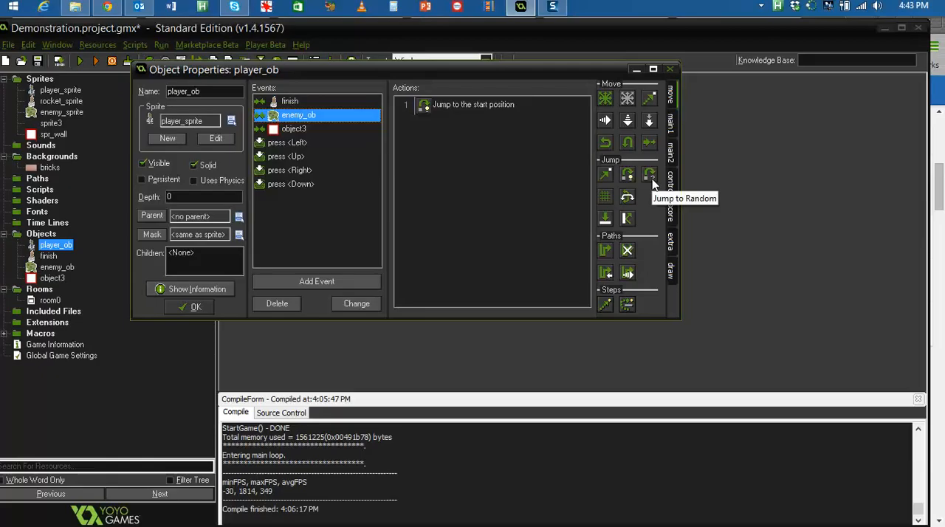
{"action": "mouse_move", "coordinate": [649, 183]}
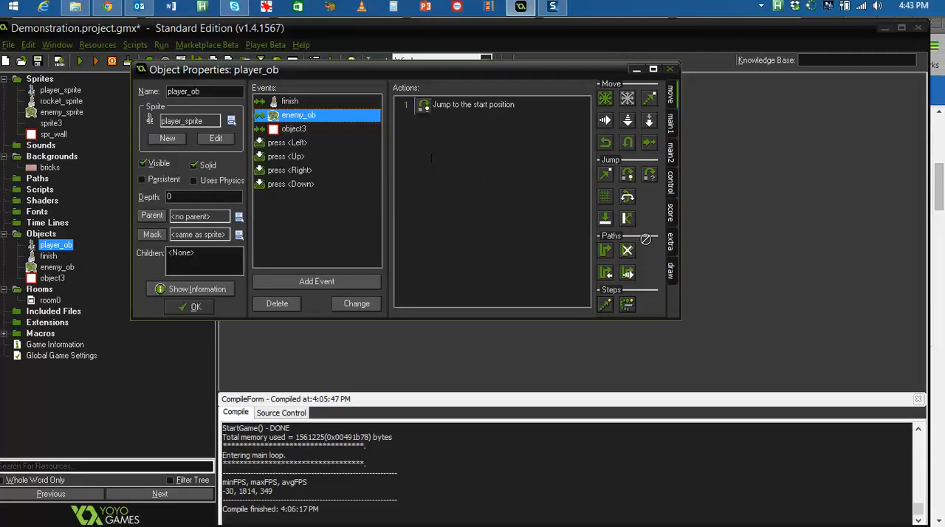
- Add a bounce-against-solid-objects action to player_ob's enemy_ob collision event
{"action": "left_click", "coordinate": [356, 303]}
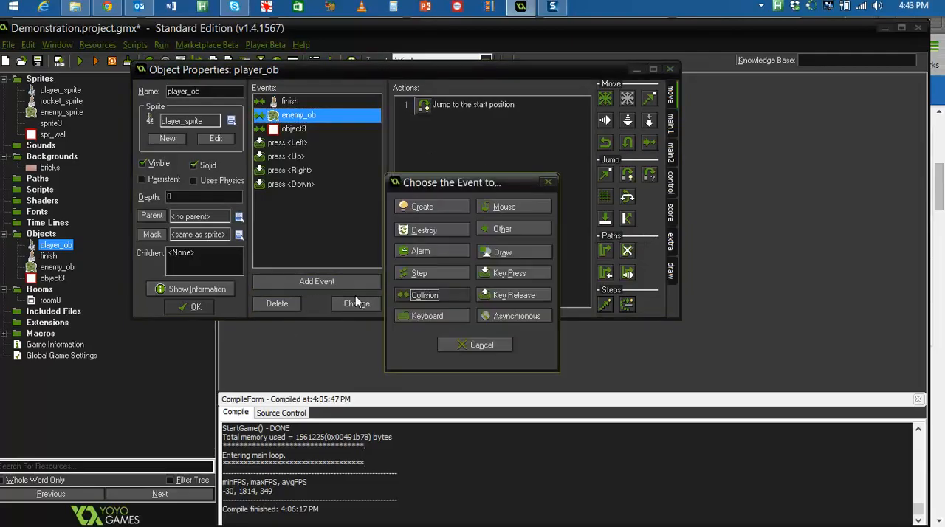
{"action": "left_click", "coordinate": [475, 346]}
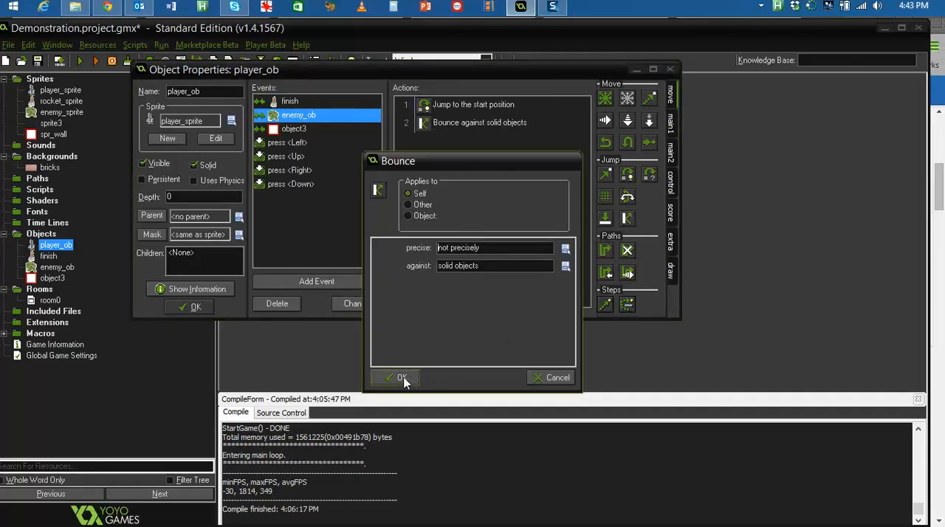
{"action": "left_click", "coordinate": [401, 378]}
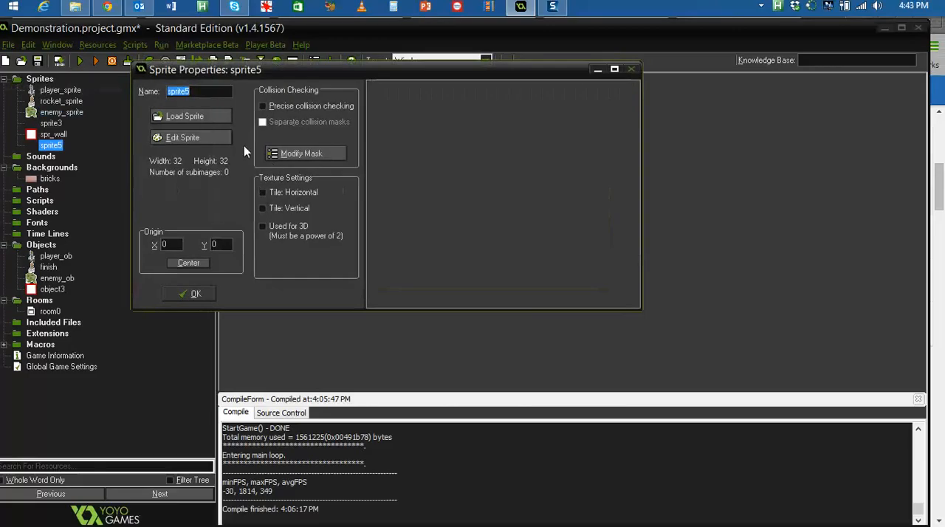
- Load the eye-star picture into sprite5 and confirm its properties
{"action": "left_click", "coordinate": [185, 115]}
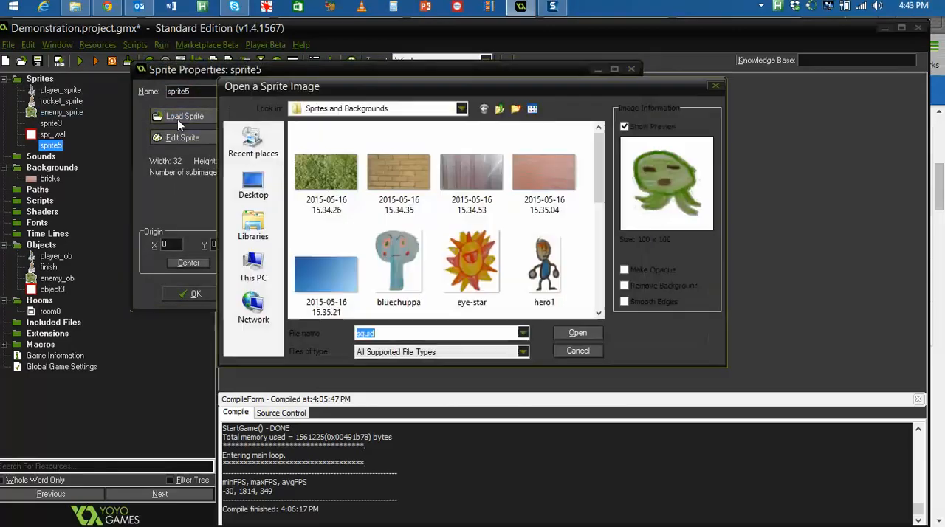
{"action": "scroll", "scroll_direction": "down", "scroll_amount": 3}
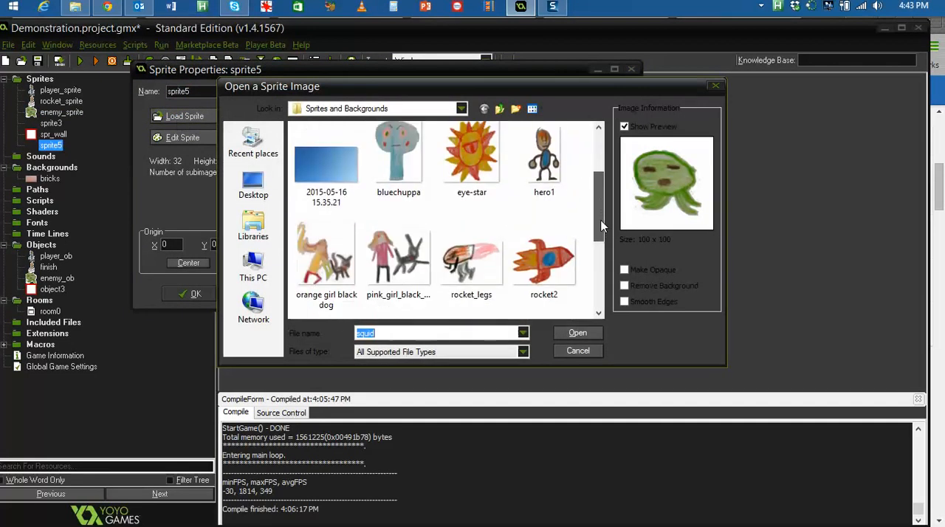
{"action": "scroll", "scroll_direction": "down", "scroll_amount": 3}
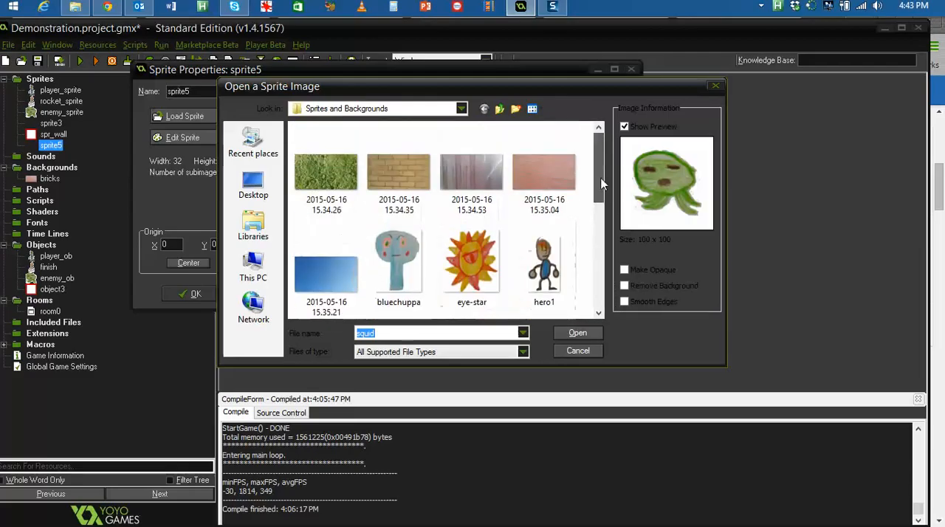
{"action": "scroll", "scroll_direction": "down", "scroll_amount": 3}
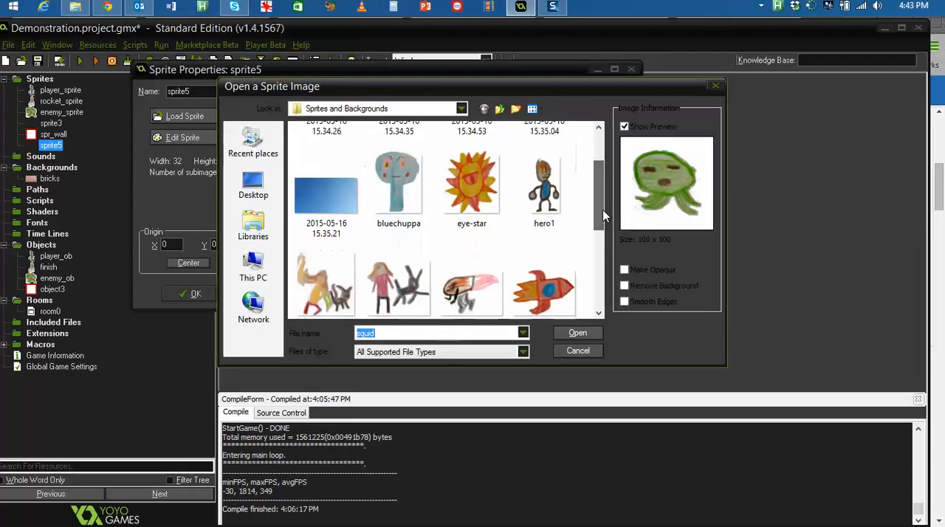
{"action": "left_click", "coordinate": [578, 334]}
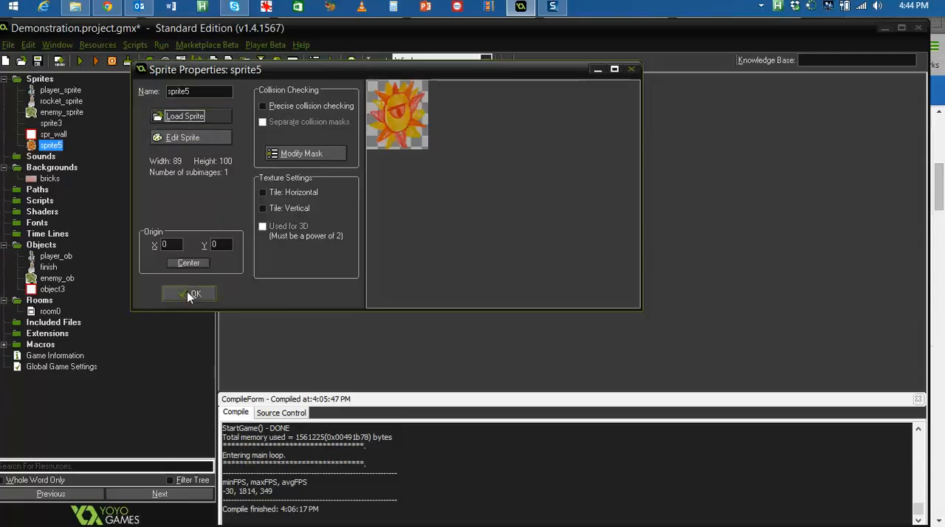
{"action": "left_click", "coordinate": [189, 294]}
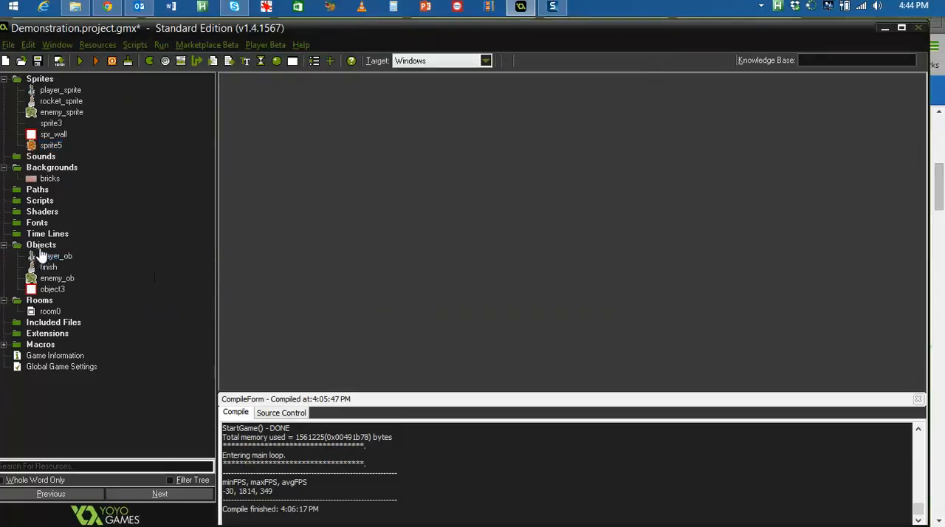
- Create a solid object obj_star using sprite5 and confirm it
{"action": "right_click", "coordinate": [41, 245]}
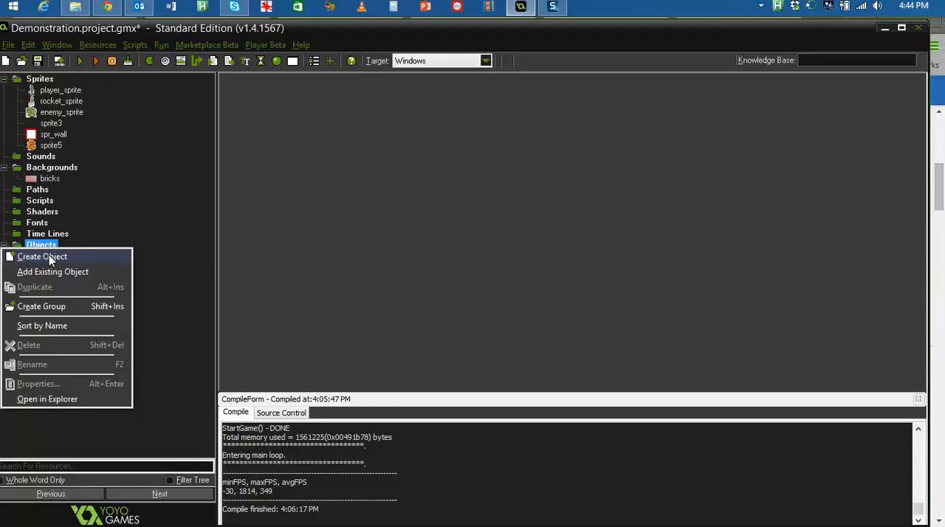
{"action": "left_click", "coordinate": [42, 256]}
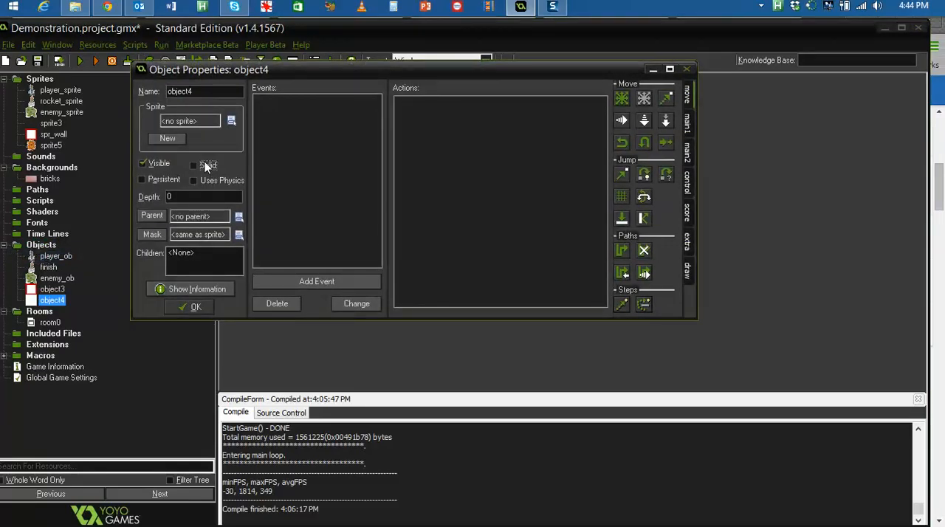
{"action": "left_click", "coordinate": [189, 121]}
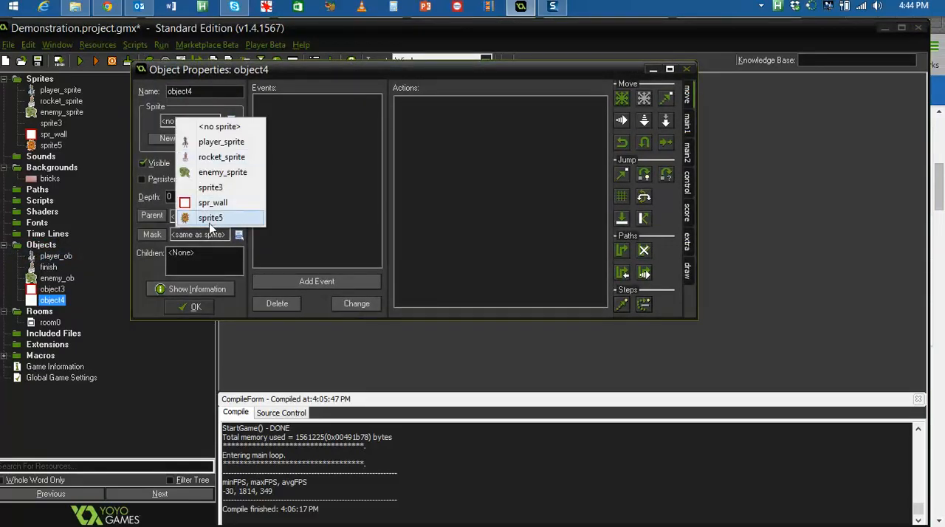
{"action": "left_click", "coordinate": [209, 217]}
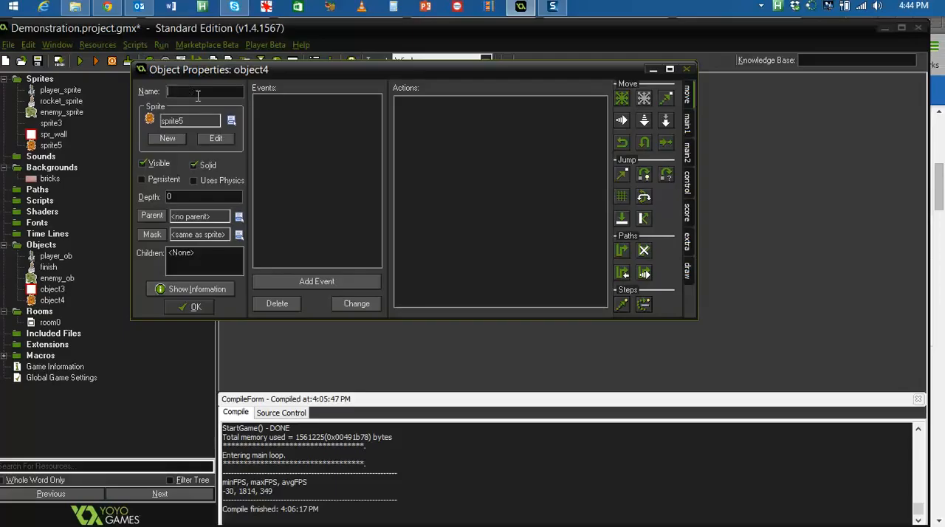
{"action": "type", "text": "obj_star"}
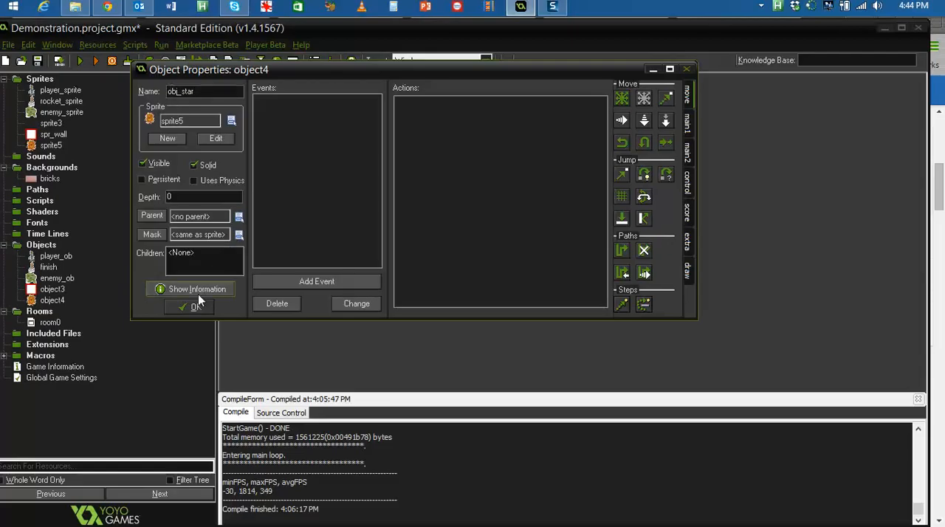
{"action": "left_click", "coordinate": [189, 307]}
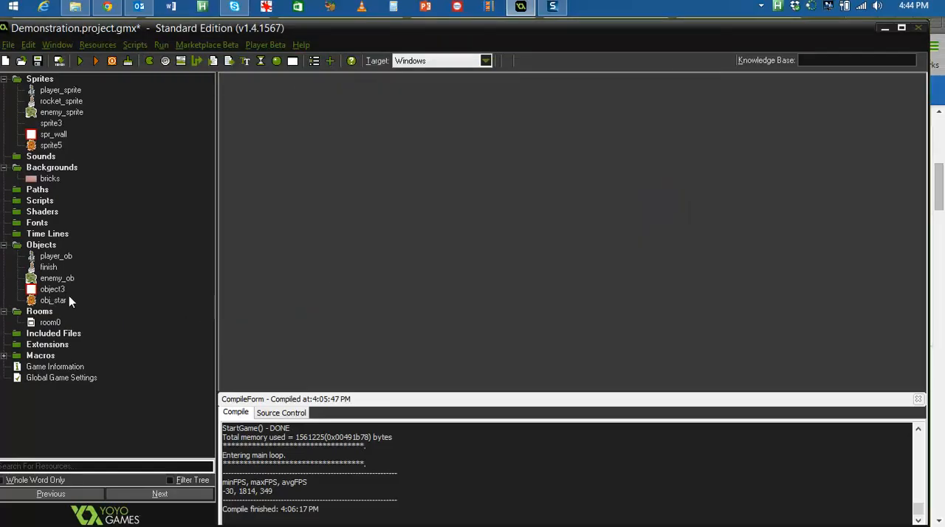
- Give player_ob an obj_star collision event that bounces against solid objects
{"action": "double_click", "coordinate": [56, 257]}
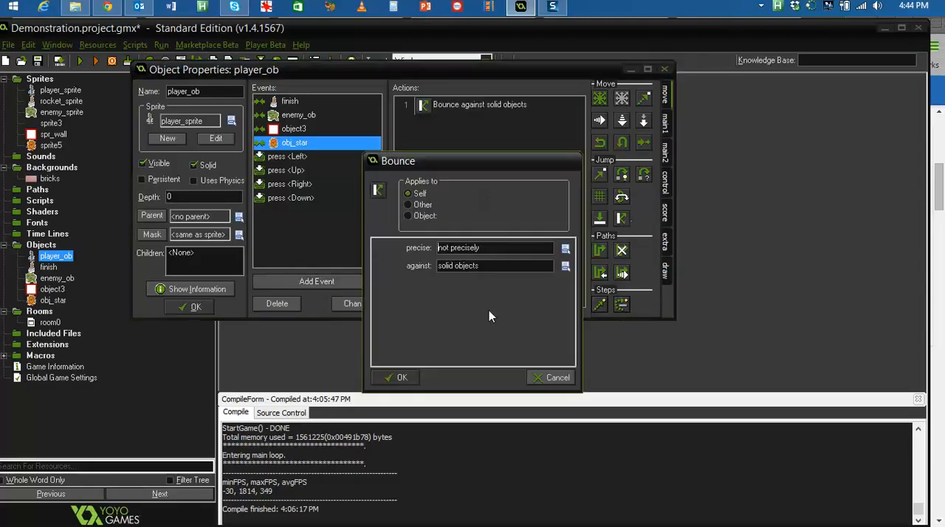
{"action": "left_click", "coordinate": [402, 378]}
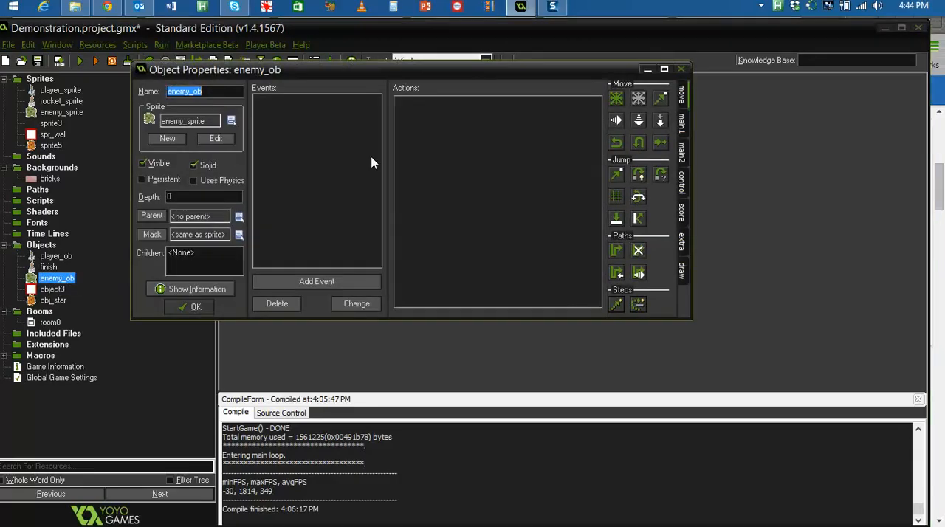
- Give enemy_ob a collision event with obj_star that bounces against solid objects, then close its properties
{"action": "left_click", "coordinate": [316, 281]}
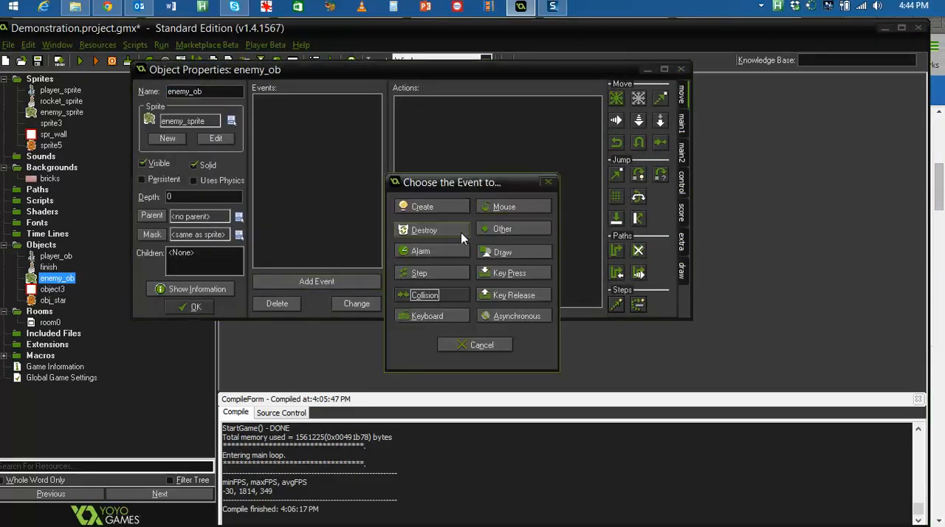
{"action": "left_click", "coordinate": [425, 296]}
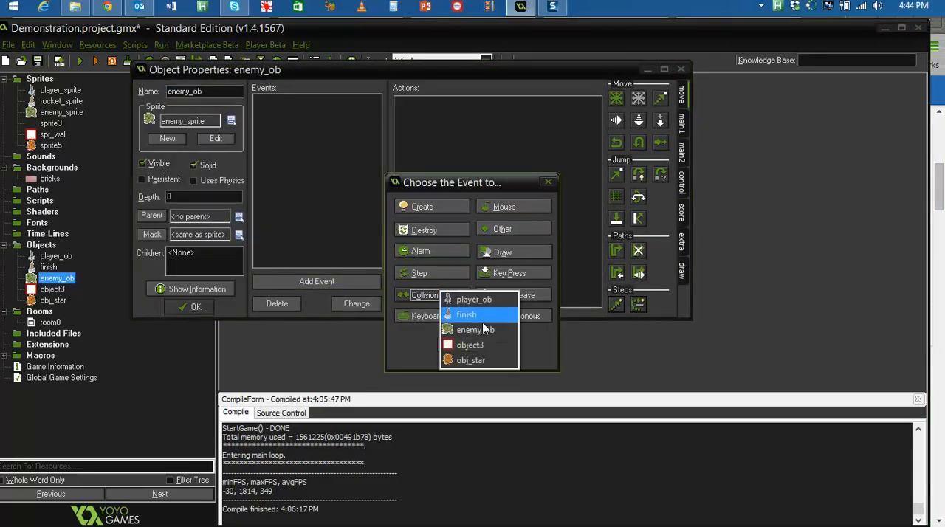
{"action": "left_click", "coordinate": [471, 361]}
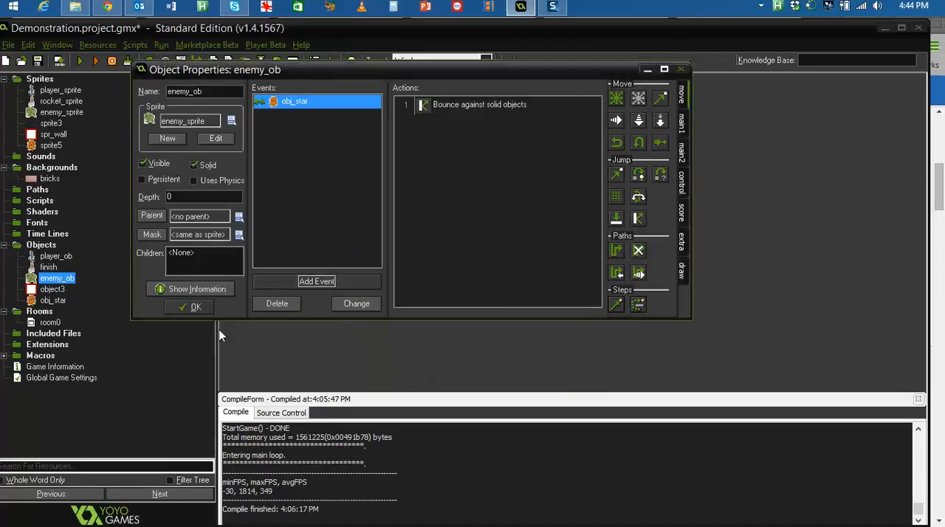
{"action": "left_click", "coordinate": [194, 307]}
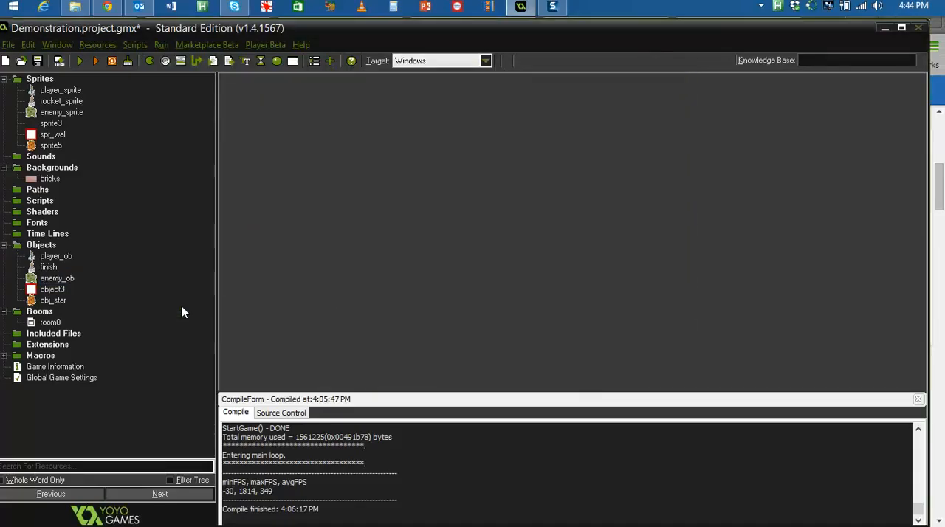
{"action": "left_click", "coordinate": [50, 322]}
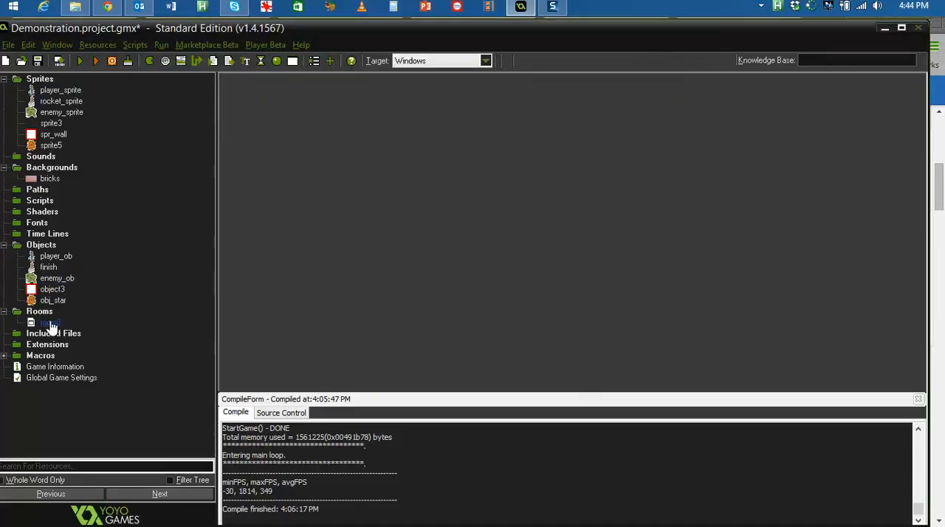
- In room0, move the rocket to the right edge and the enemies down to the bottom
{"action": "double_click", "coordinate": [47, 322]}
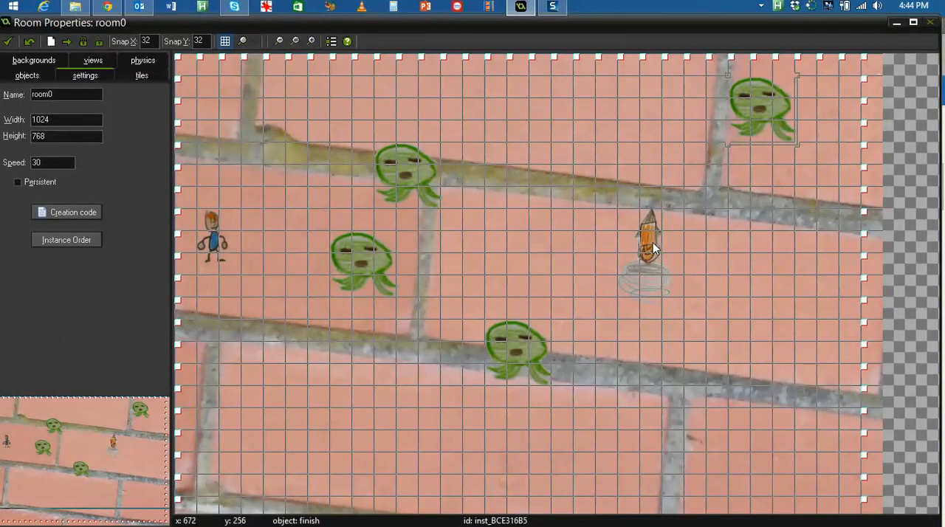
{"action": "left_click_drag", "start_coordinate": [650, 251], "coordinate": [805, 288]}
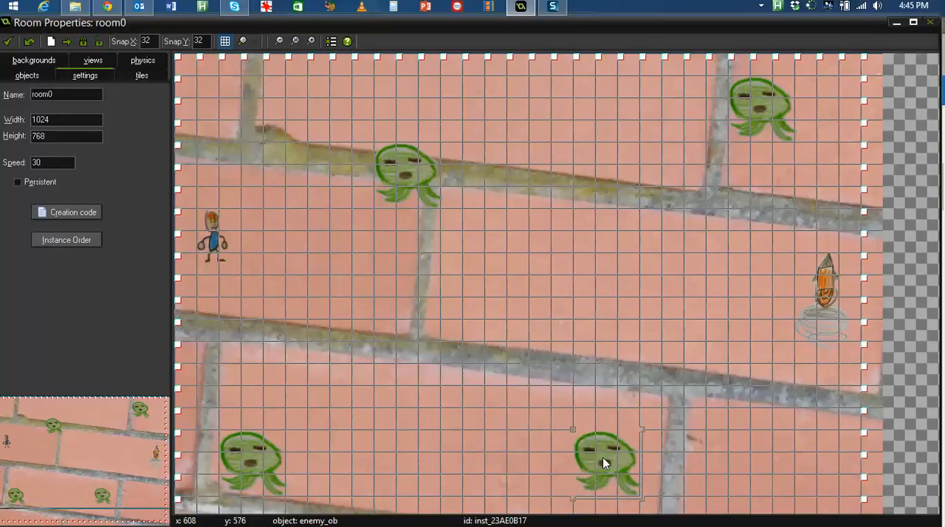
{"action": "left_click", "coordinate": [26, 75]}
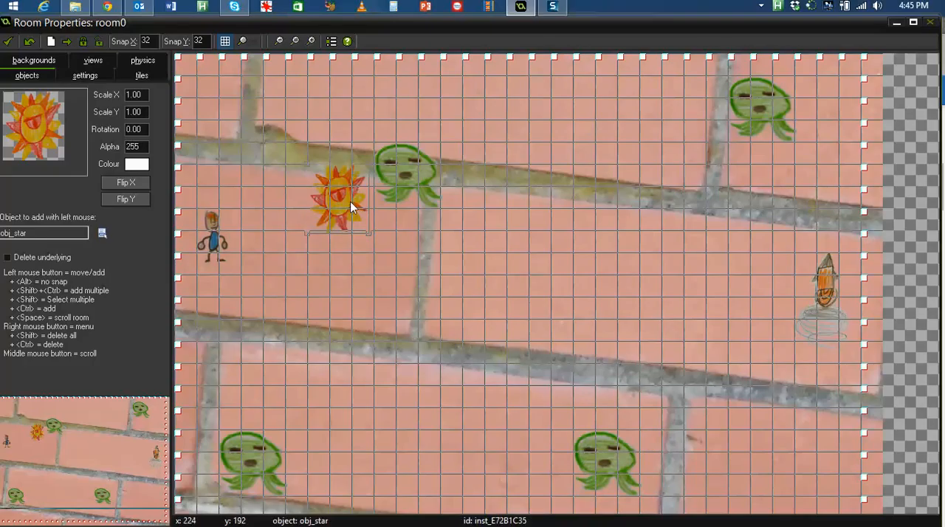
- Scatter obj_star obstacles among the enemies in room0 and close the room editor
{"action": "left_click", "coordinate": [602, 151]}
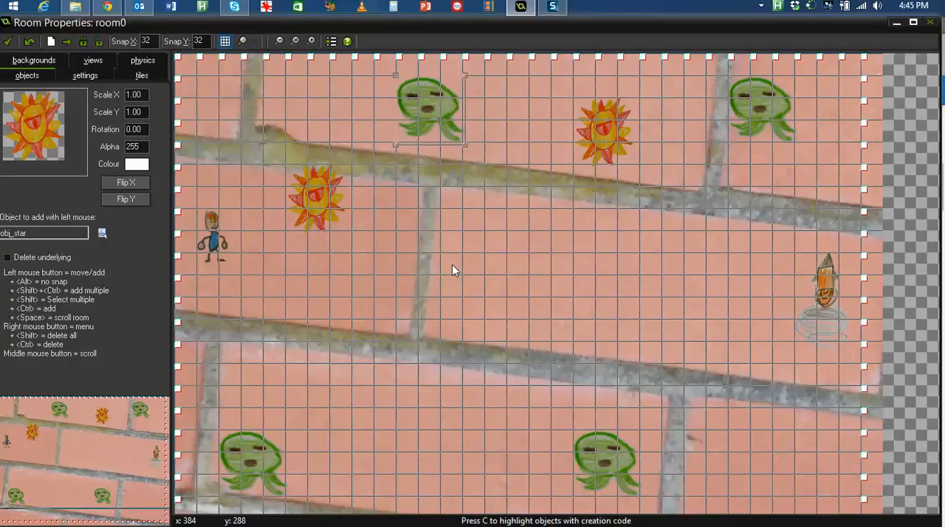
{"action": "left_click", "coordinate": [360, 396]}
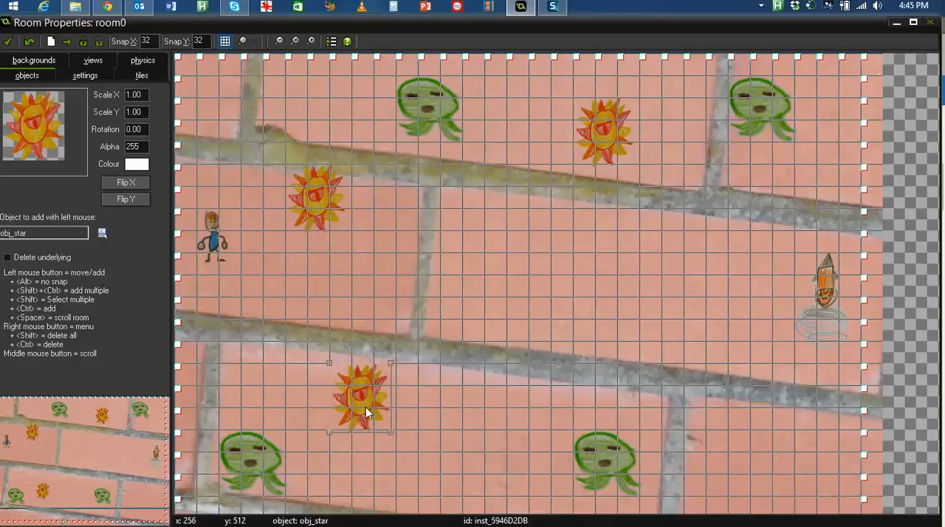
{"action": "left_click_drag", "start_coordinate": [362, 399], "coordinate": [558, 288]}
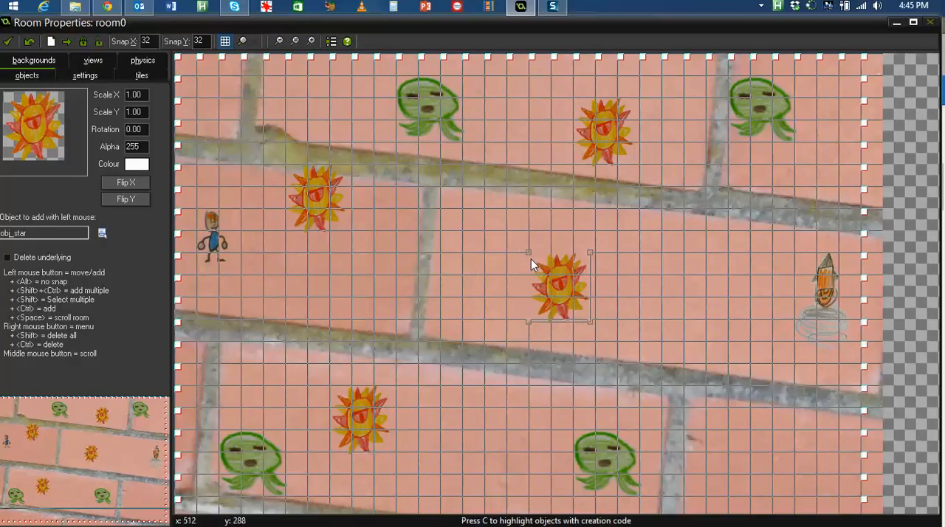
{"action": "left_click", "coordinate": [827, 484]}
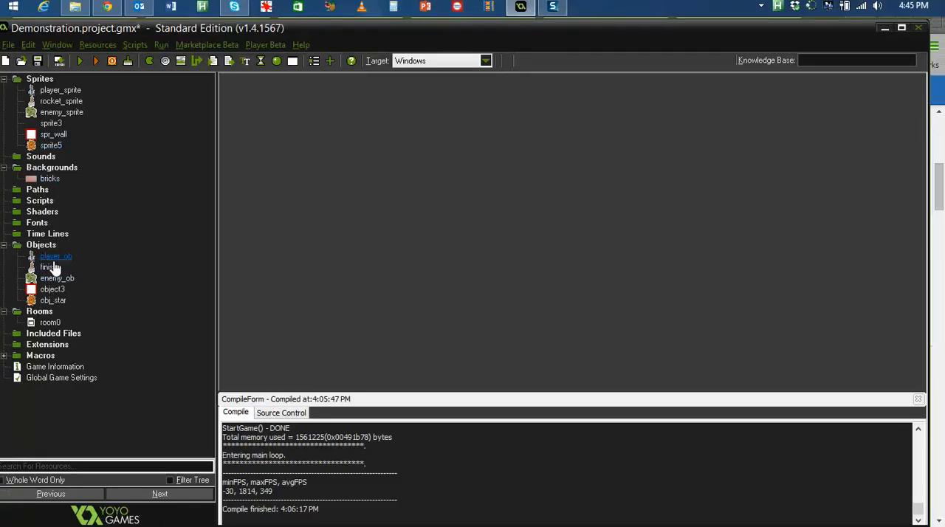
{"action": "double_click", "coordinate": [56, 256]}
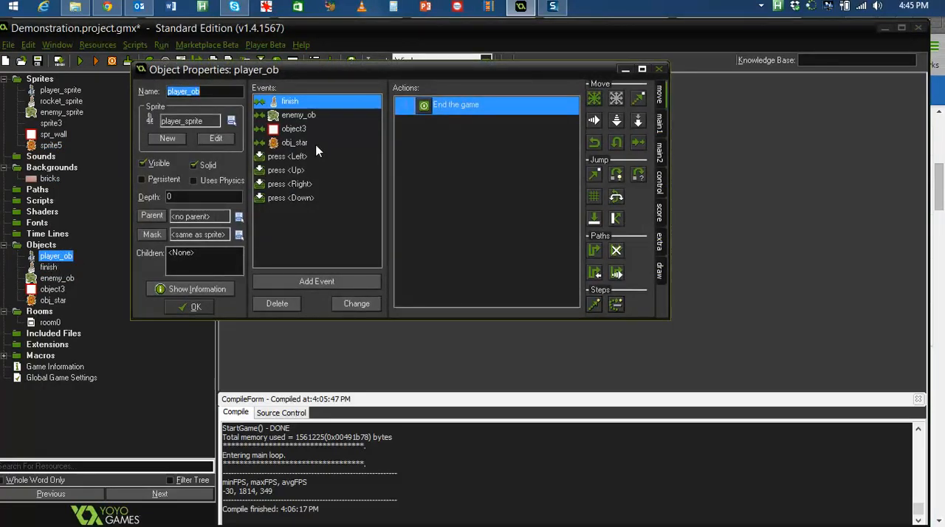
{"action": "left_click", "coordinate": [294, 129]}
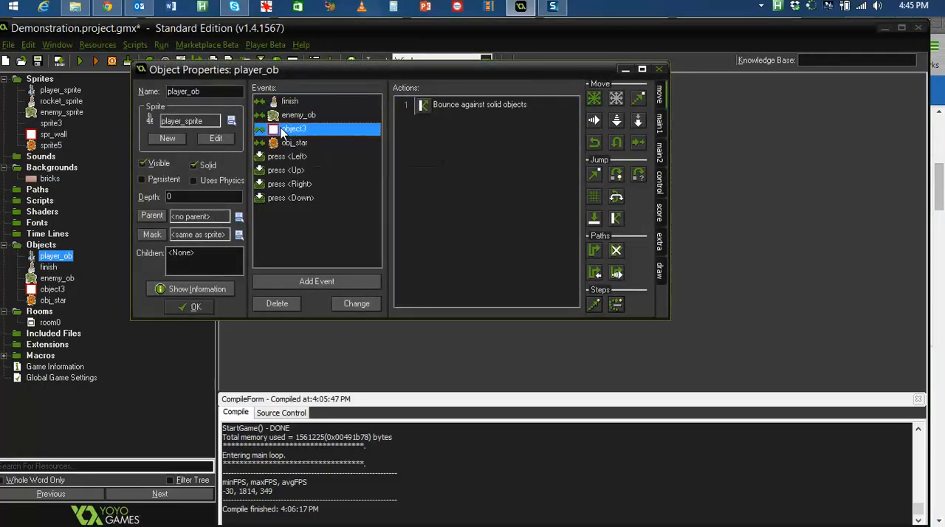
{"action": "mouse_move", "coordinate": [289, 131]}
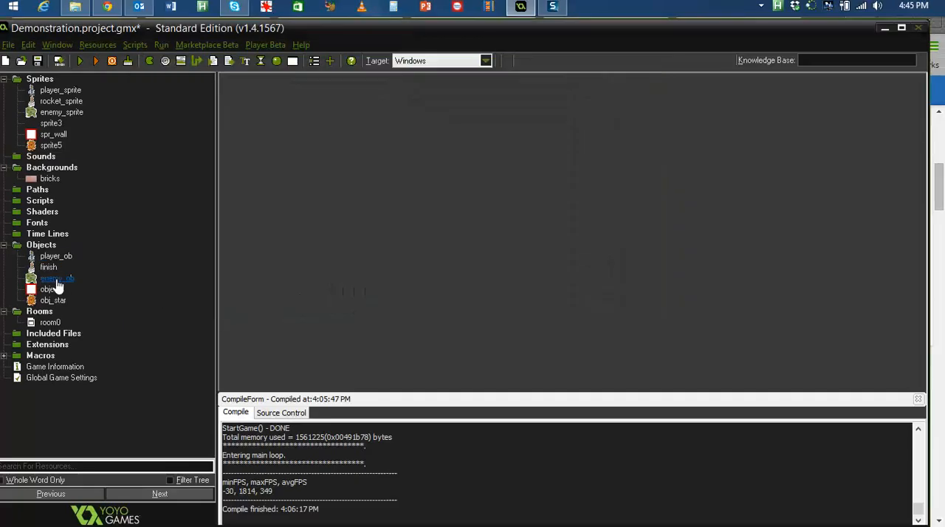
- Give enemy_ob a collision event with object3 that bounces against solid objects
{"action": "double_click", "coordinate": [56, 278]}
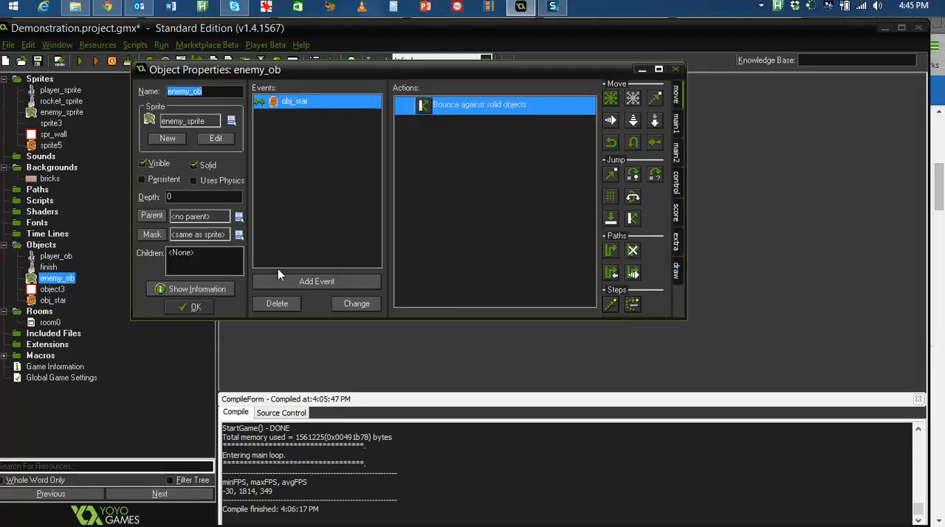
{"action": "left_click", "coordinate": [316, 281]}
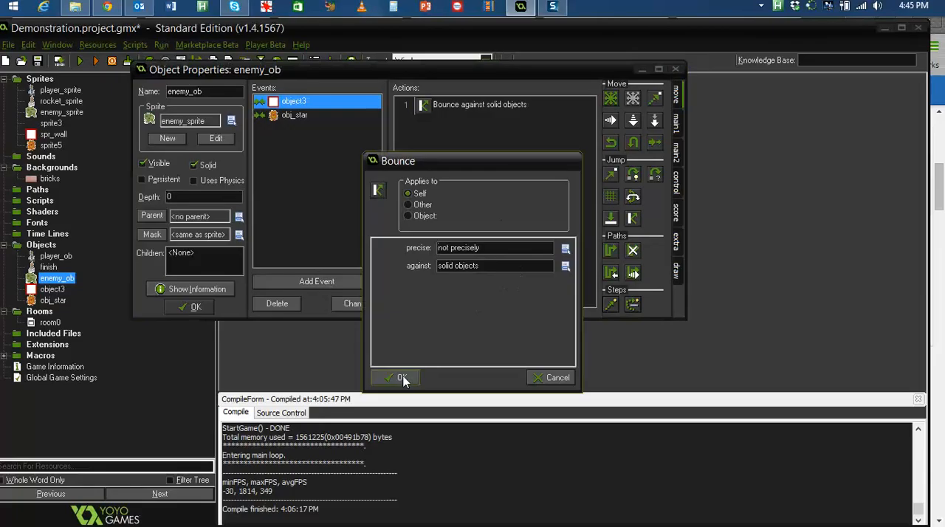
{"action": "left_click", "coordinate": [396, 378]}
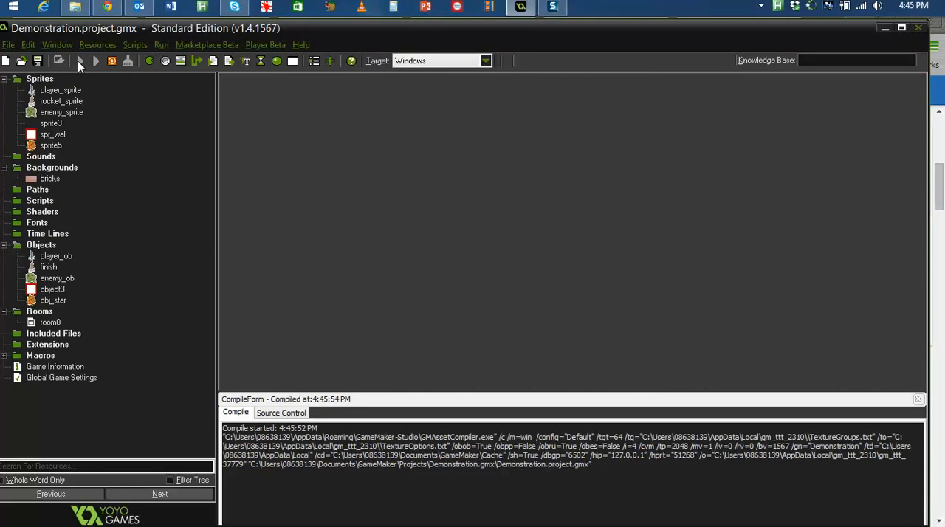
{"action": "mouse_move", "coordinate": [96, 60]}
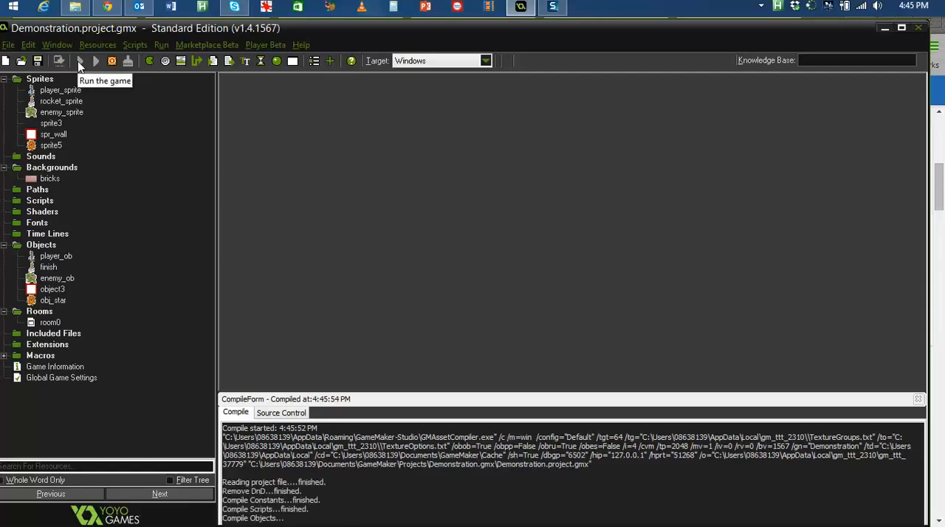
- Run the game and wait for the Made With GameMaker Studio splash screen
{"action": "left_click", "coordinate": [96, 62]}
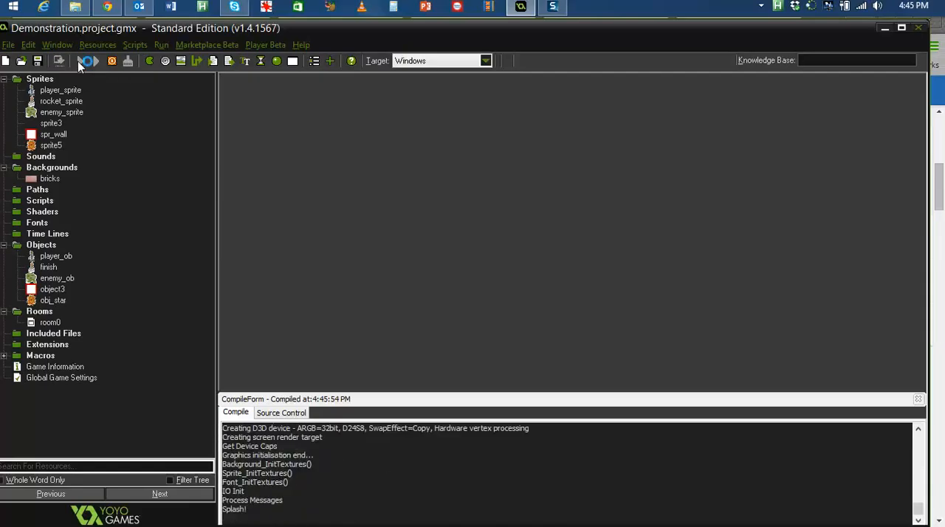
{"action": "left_click", "coordinate": [86, 62]}
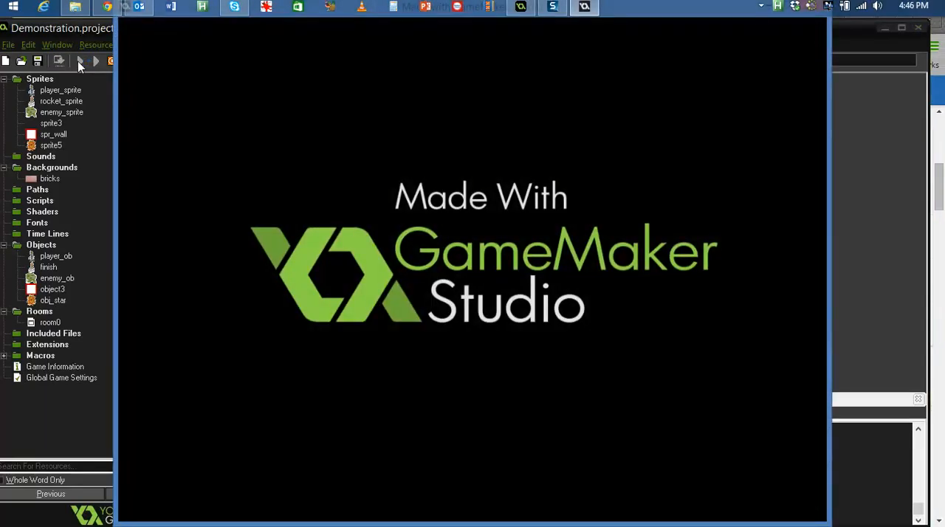